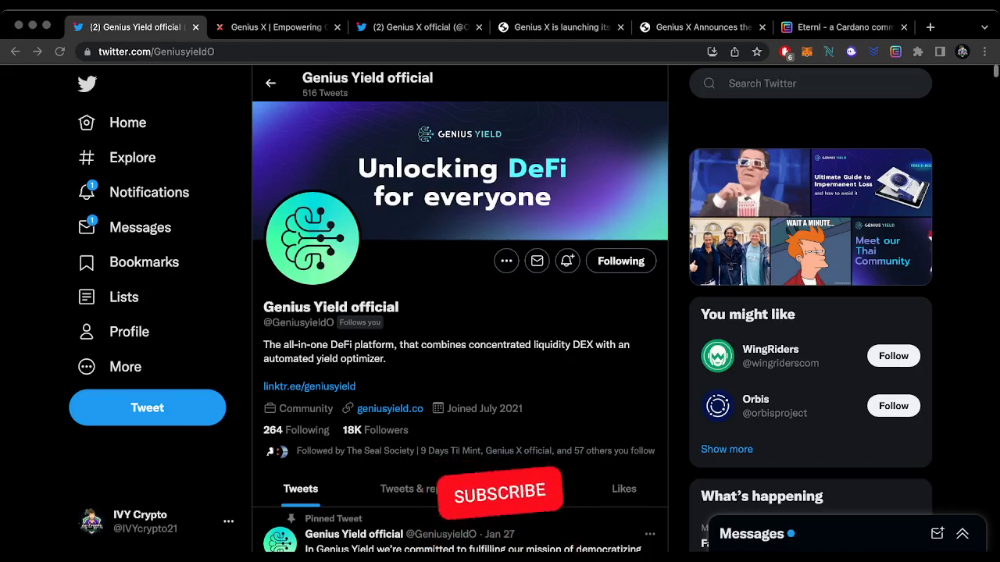
Bring up the genius-x.co homepage and read down to the What's Genius X accelerator section.
click(500, 491)
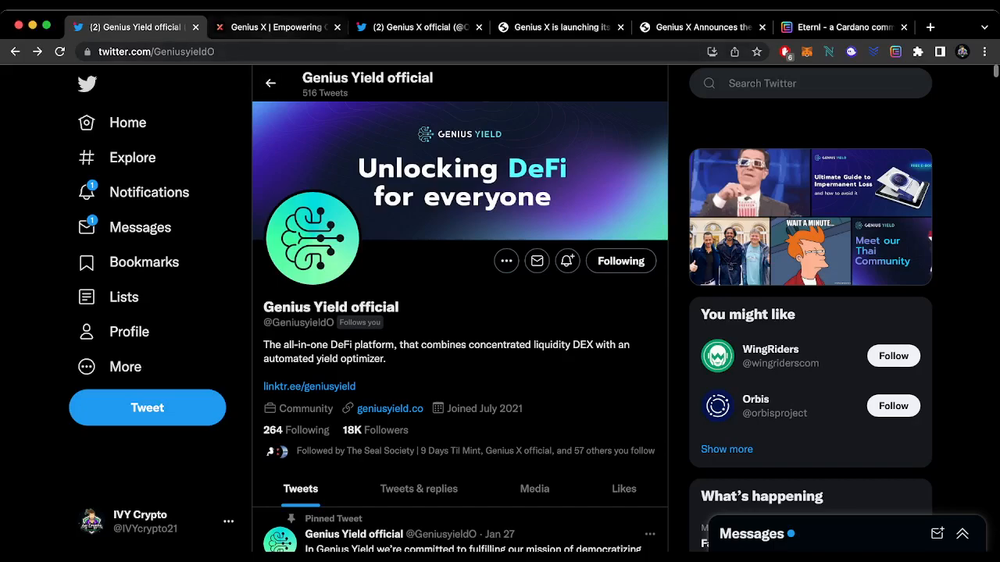
click(278, 26)
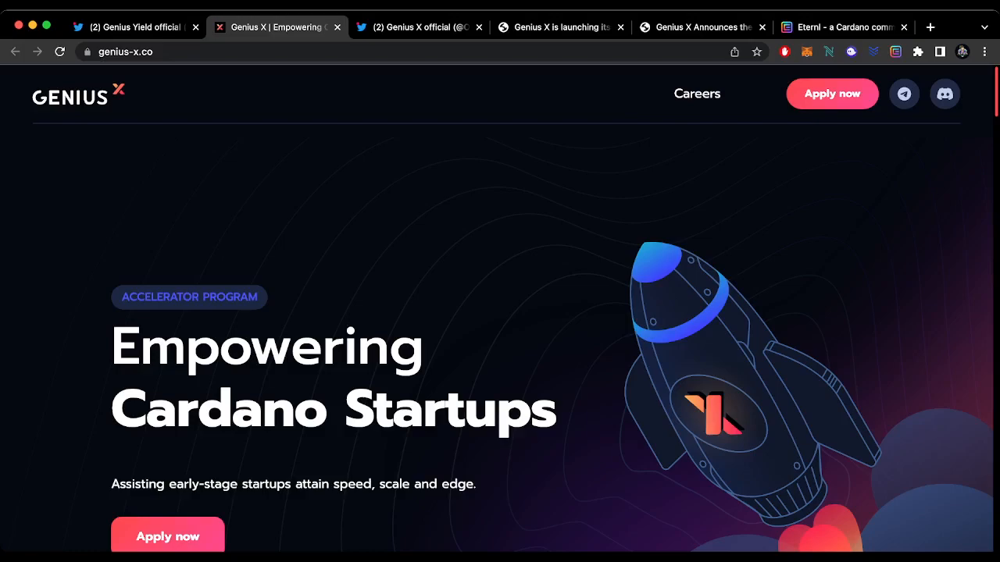
scroll(down, 3)
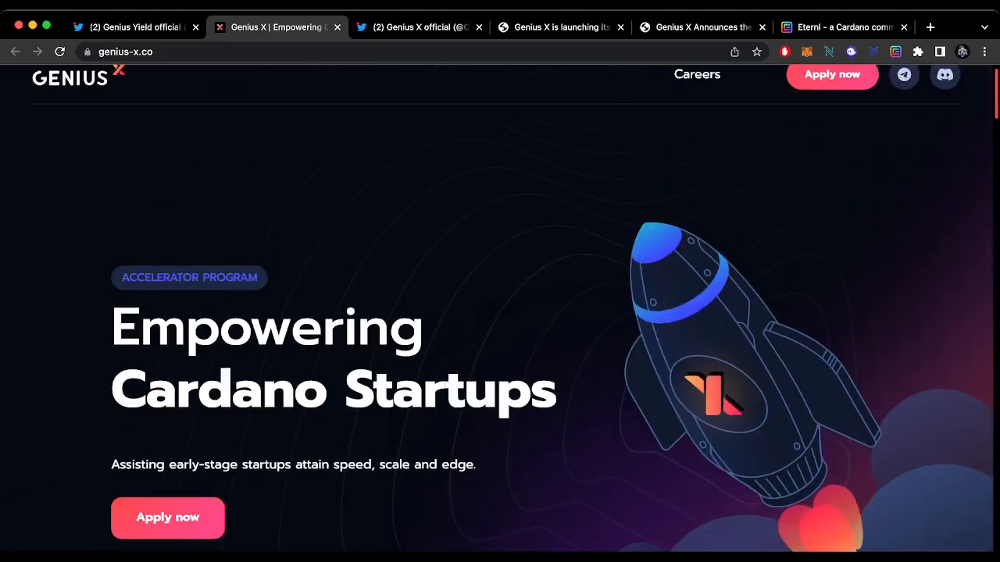
scroll(down, 3)
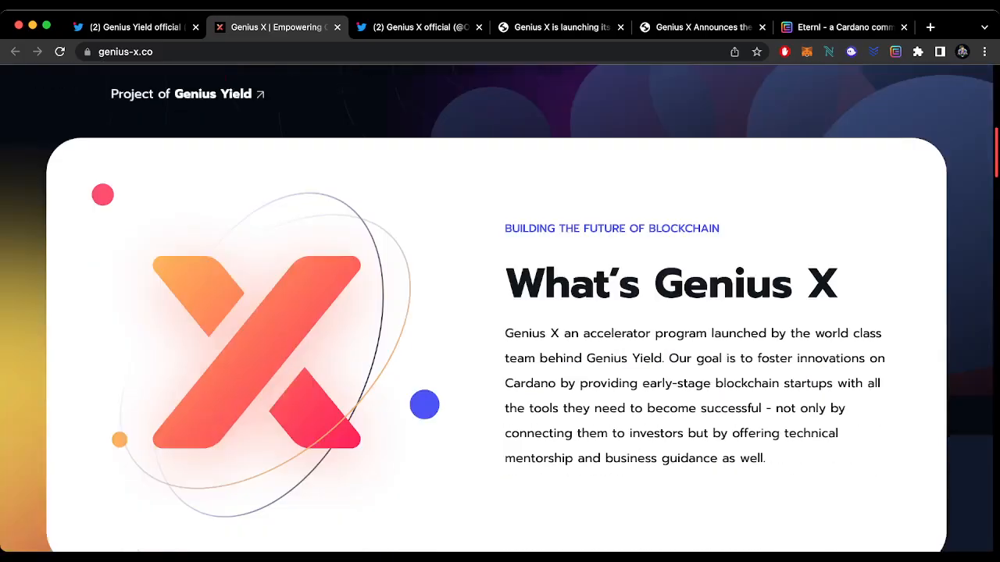
scroll(down, 3)
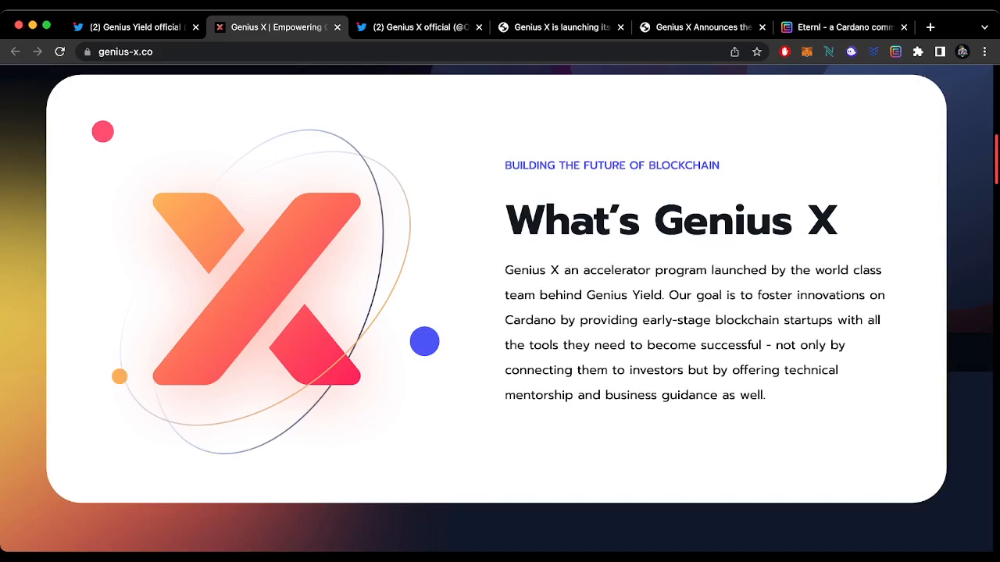
View the Genius X official Twitter profile, skim its tweets, and return to the top of the profile.
click(419, 28)
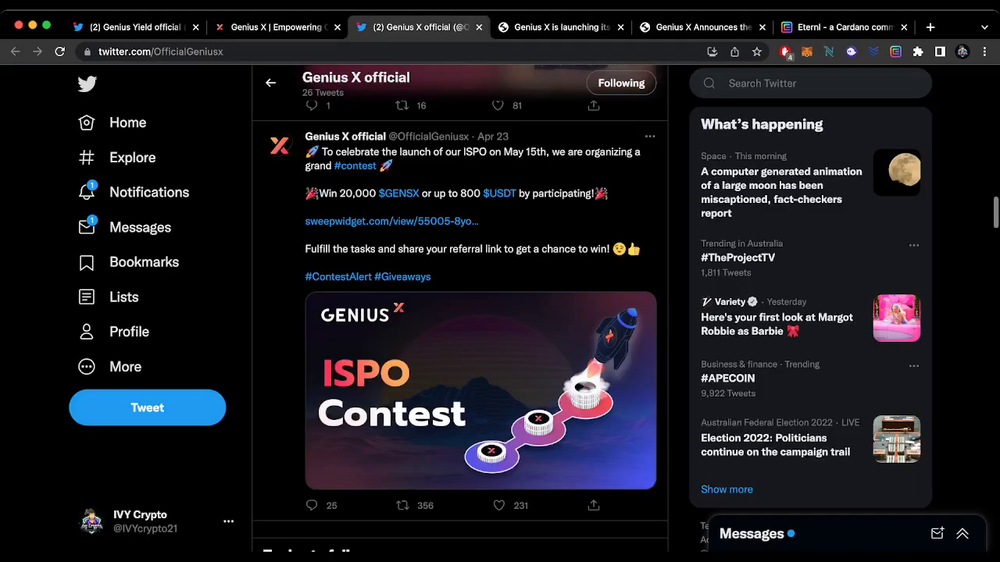
scroll(down, 3)
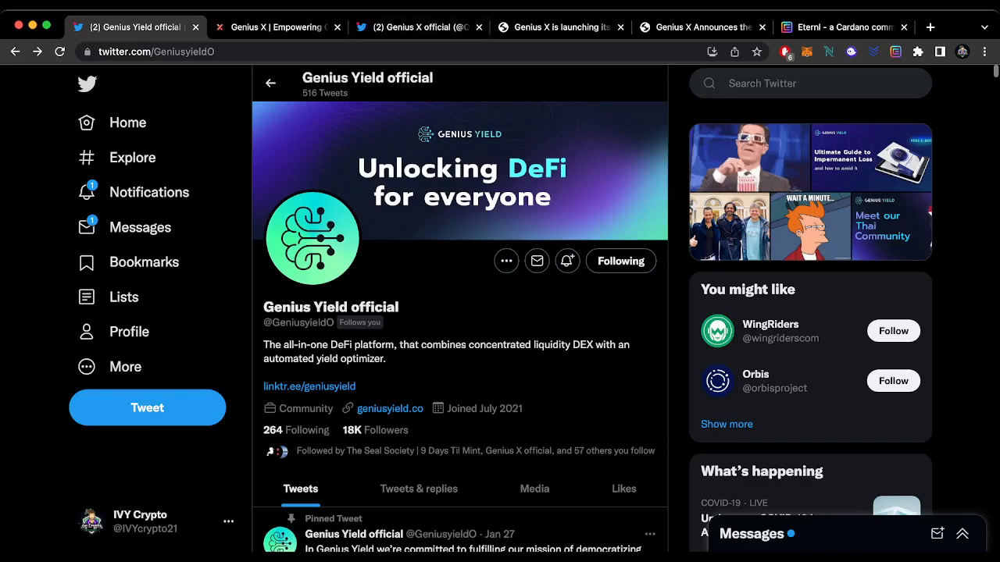
click(419, 27)
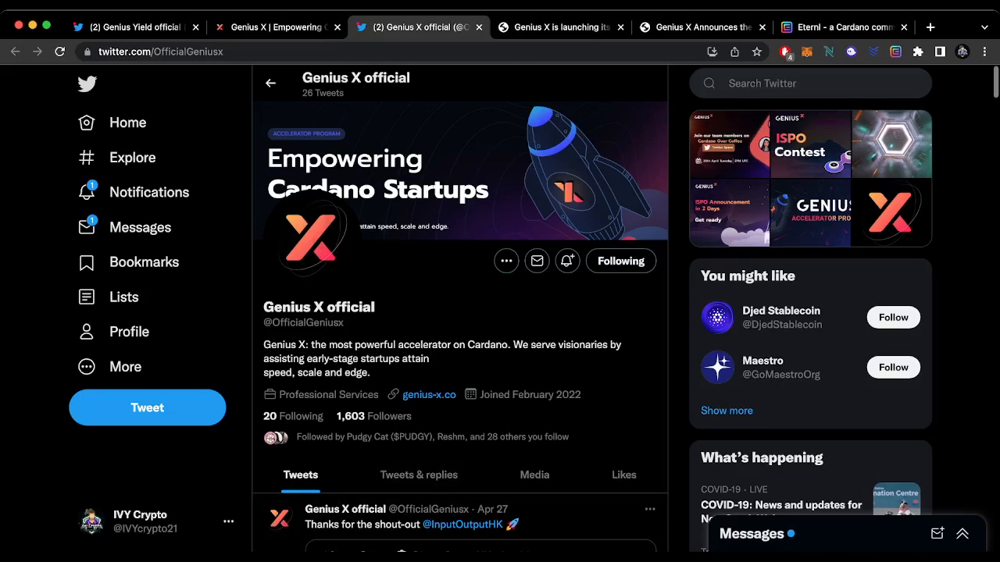
Read the Medium ISPO launch article down to the Announcing Genius X ISPO staking schedule and 250 million $GENSX distribution.
click(559, 27)
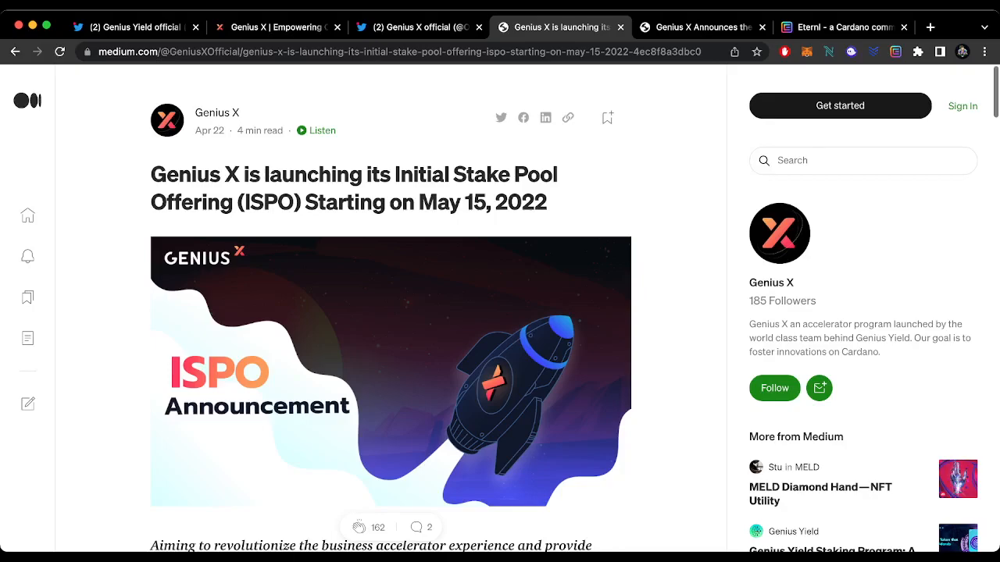
scroll(down, 3)
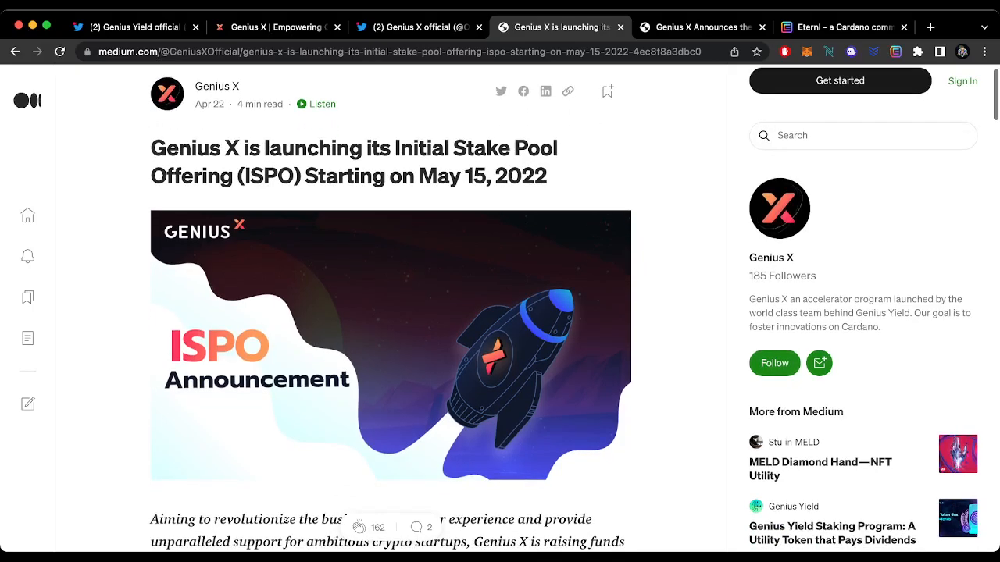
scroll(down, 3)
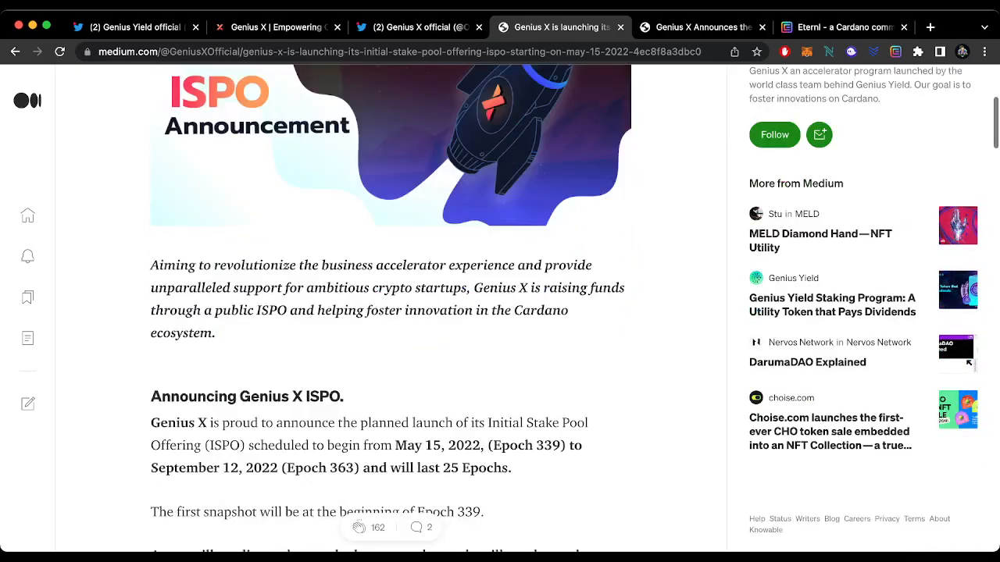
scroll(down, 3)
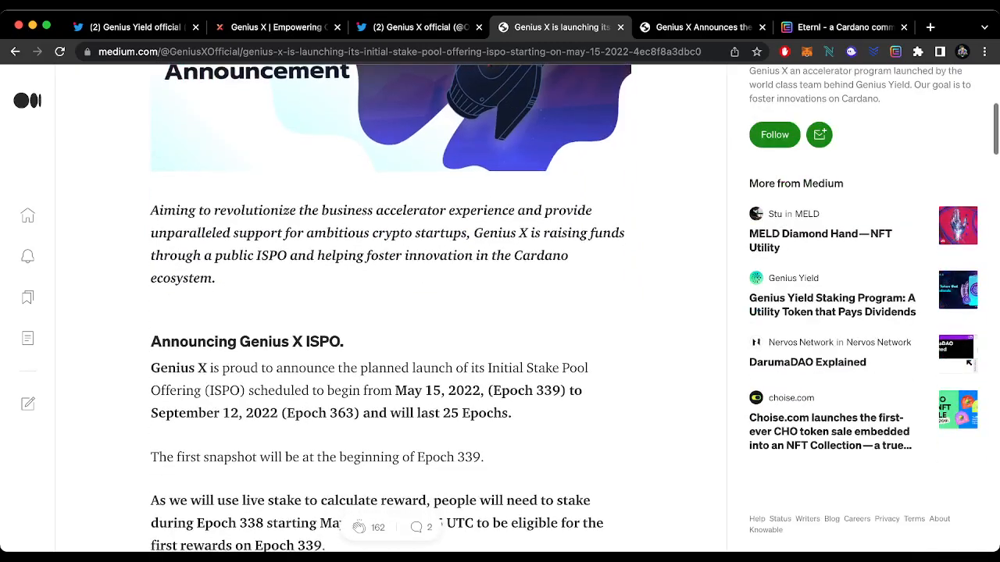
scroll(down, 3)
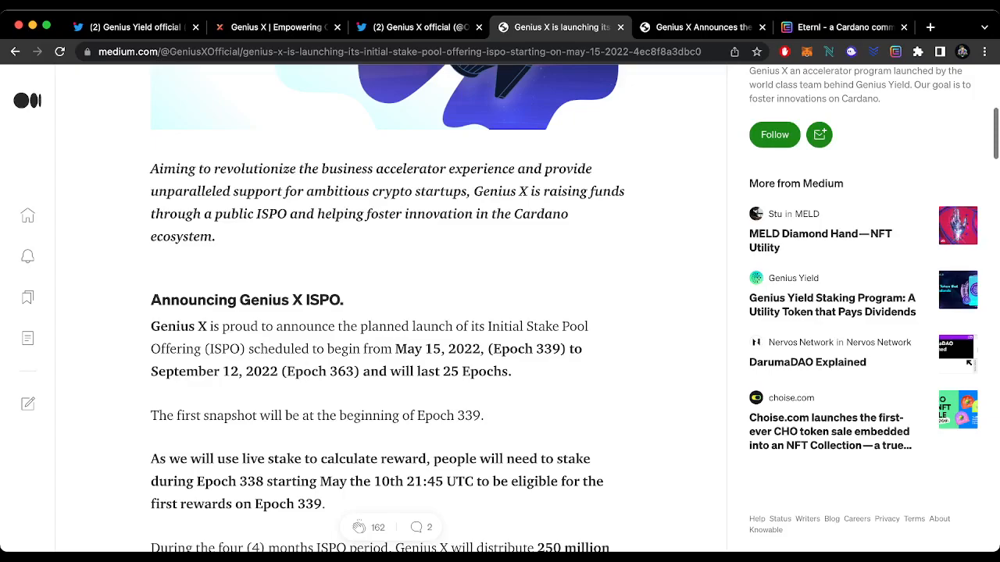
scroll(down, 3)
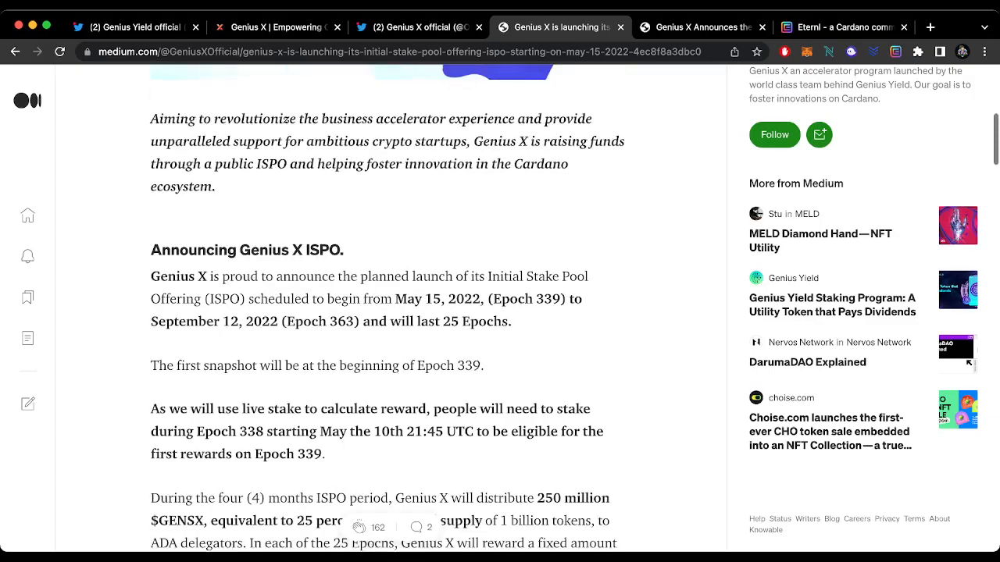
scroll(down, 3)
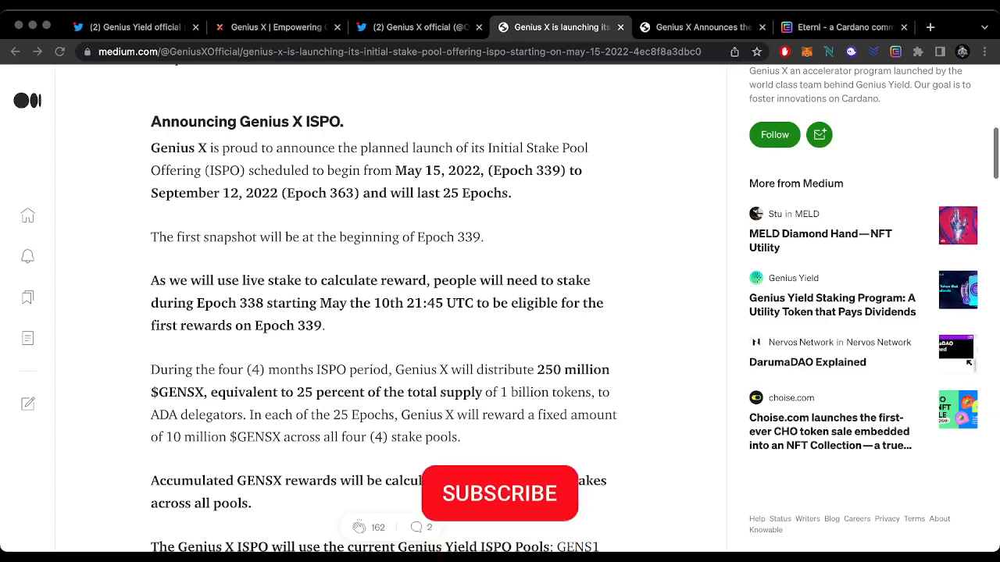
Read on through the reward details and GENS1/GENS2/GENS3/GENSX pool list to the Iagon partnership heading.
click(499, 494)
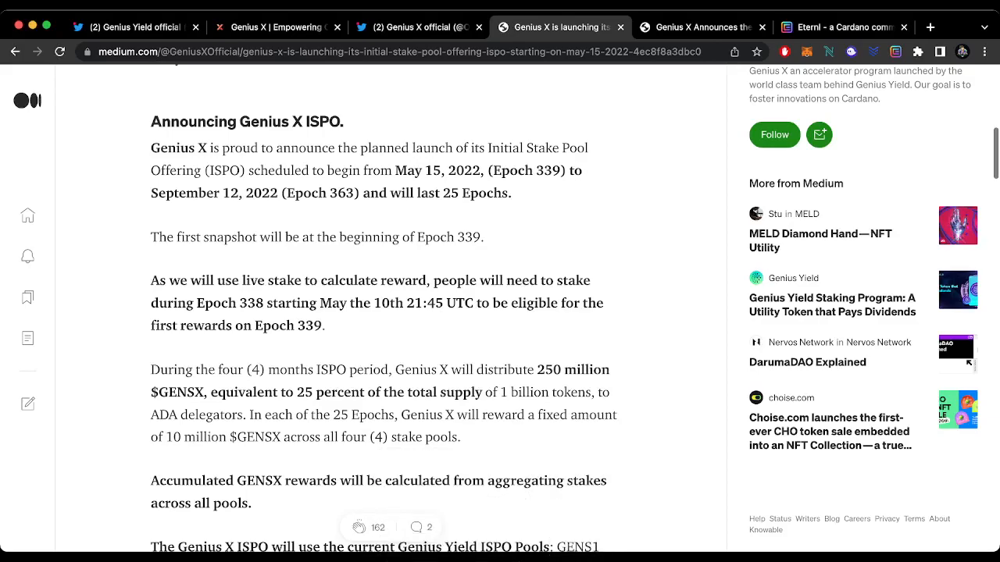
scroll(down, 3)
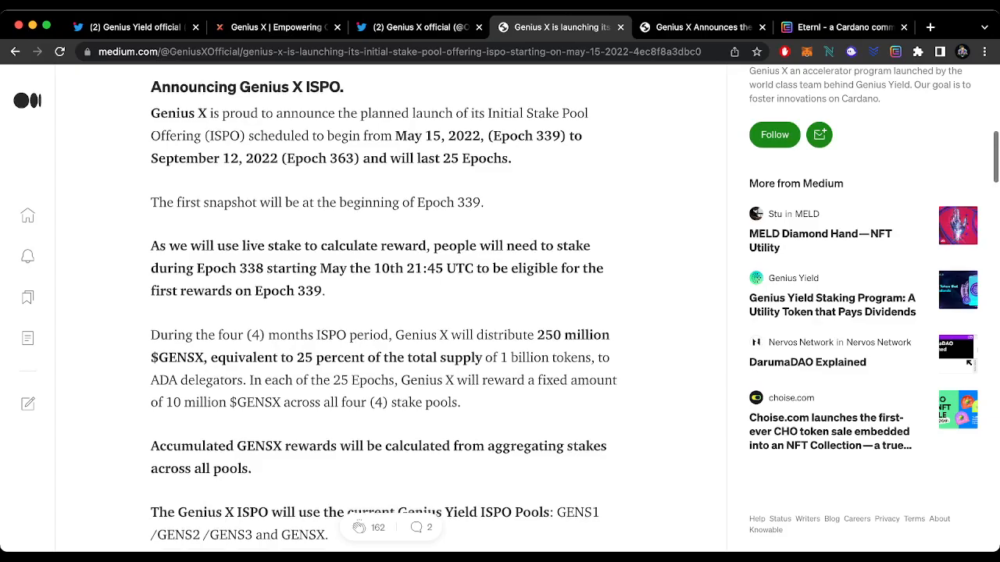
scroll(down, 3)
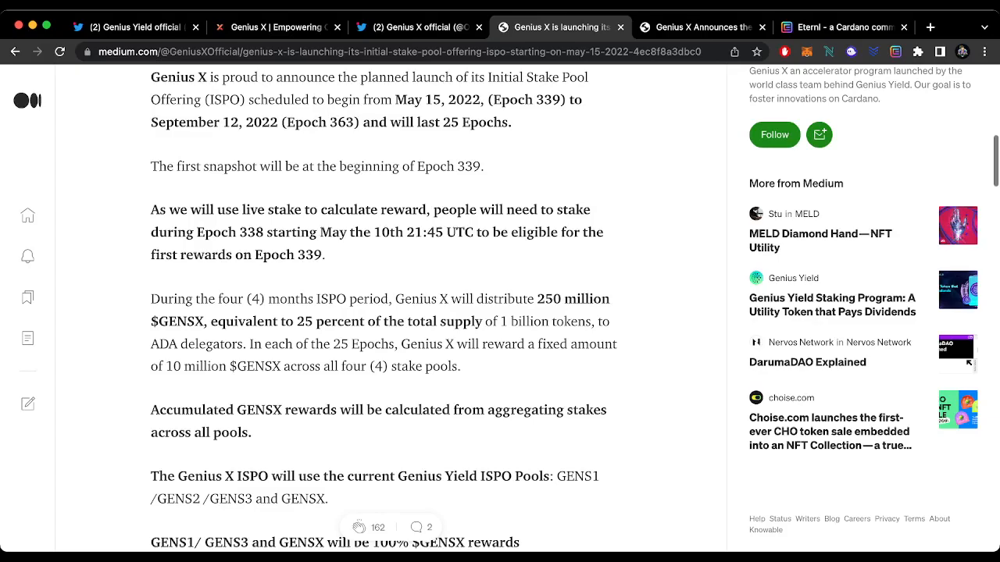
scroll(down, 3)
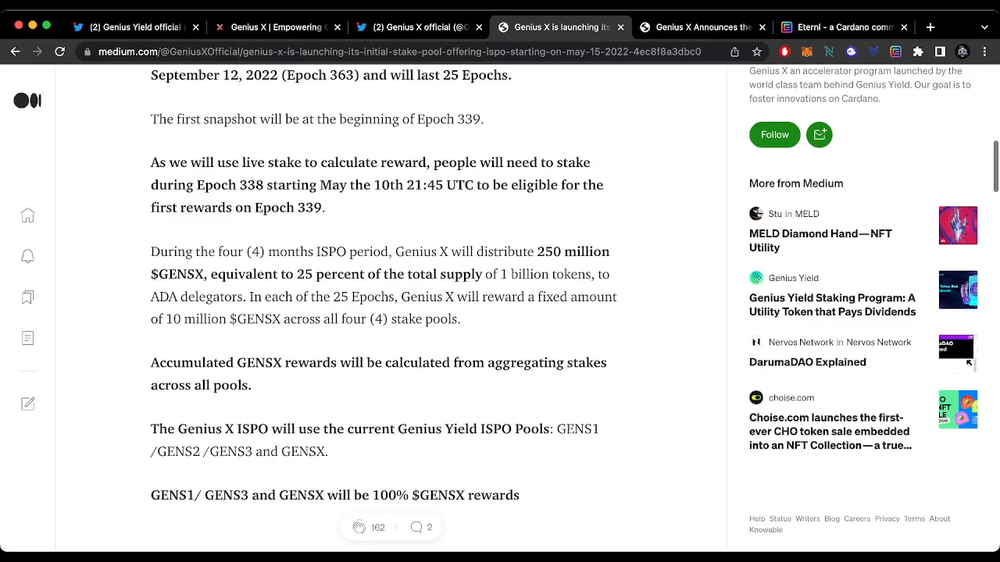
scroll(down, 3)
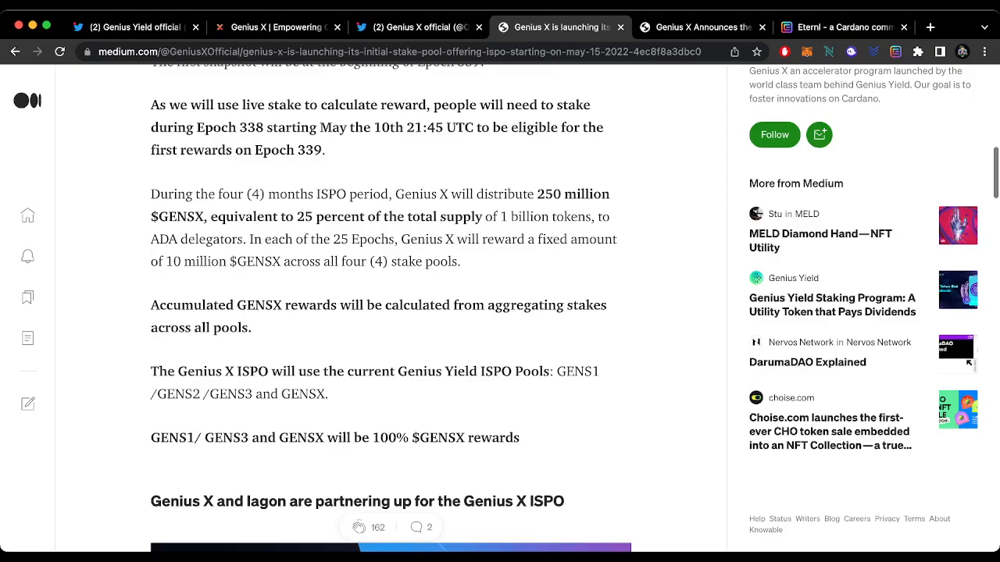
scroll(down, 3)
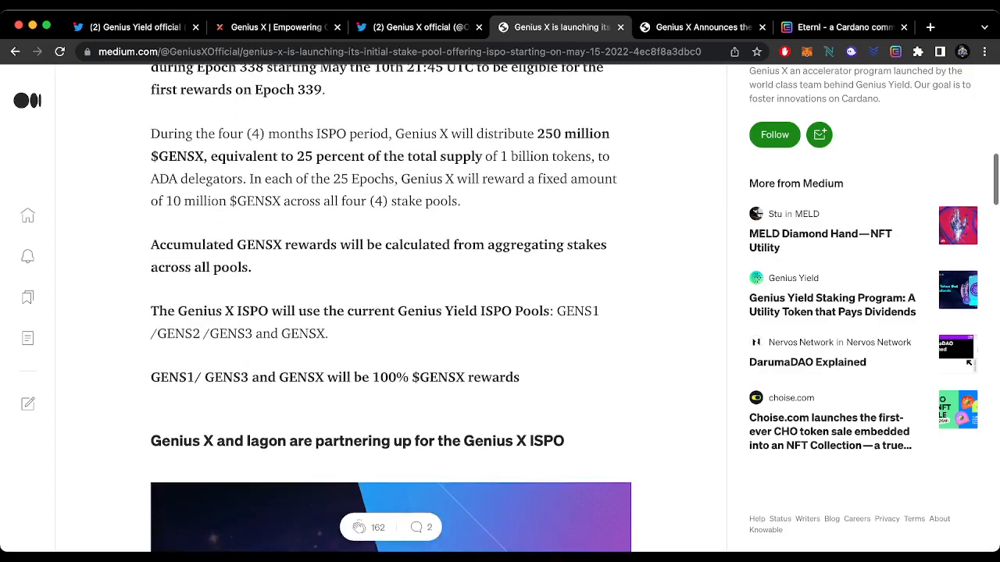
scroll(down, 3)
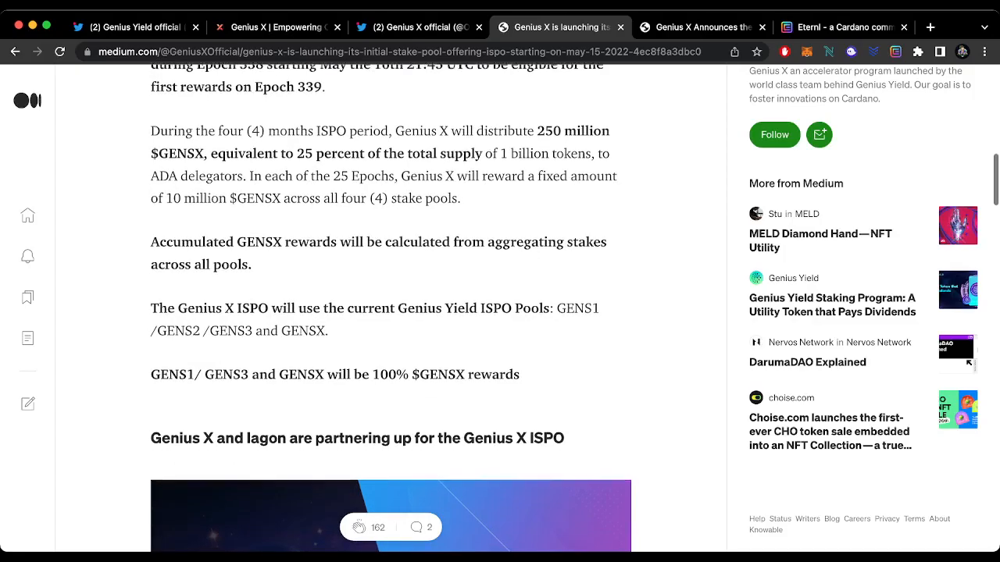
scroll(down, 3)
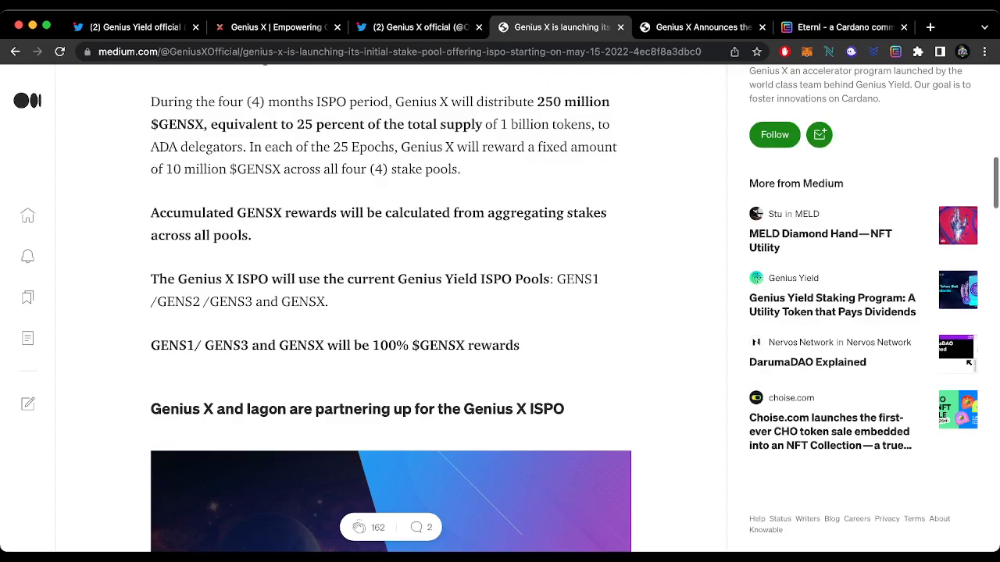
scroll(down, 3)
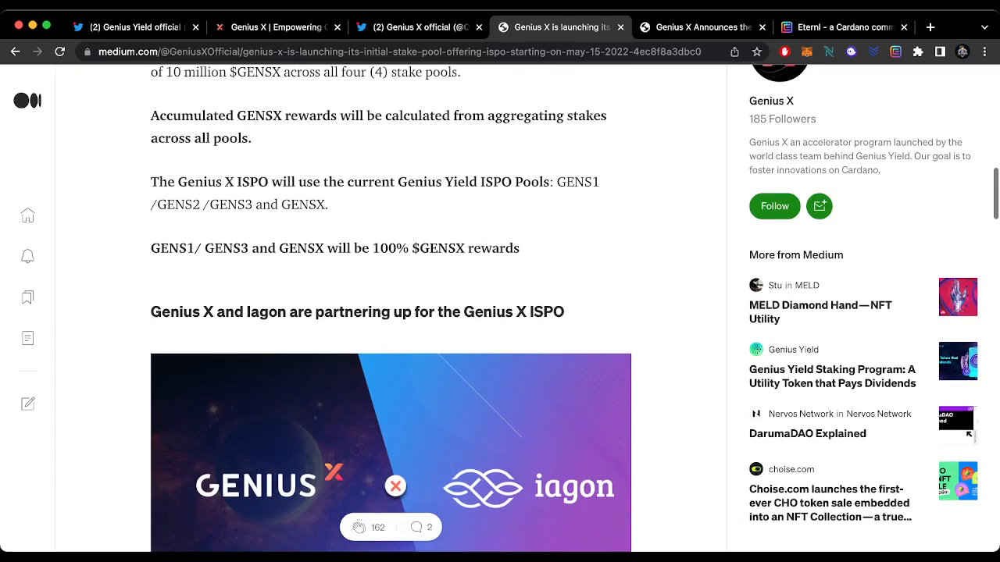
scroll(down, 3)
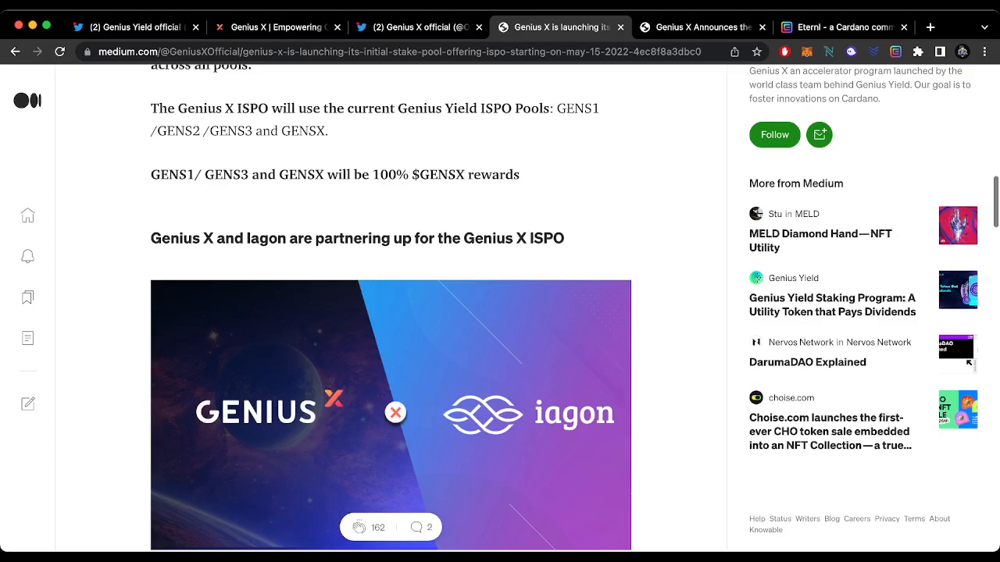
scroll(down, 3)
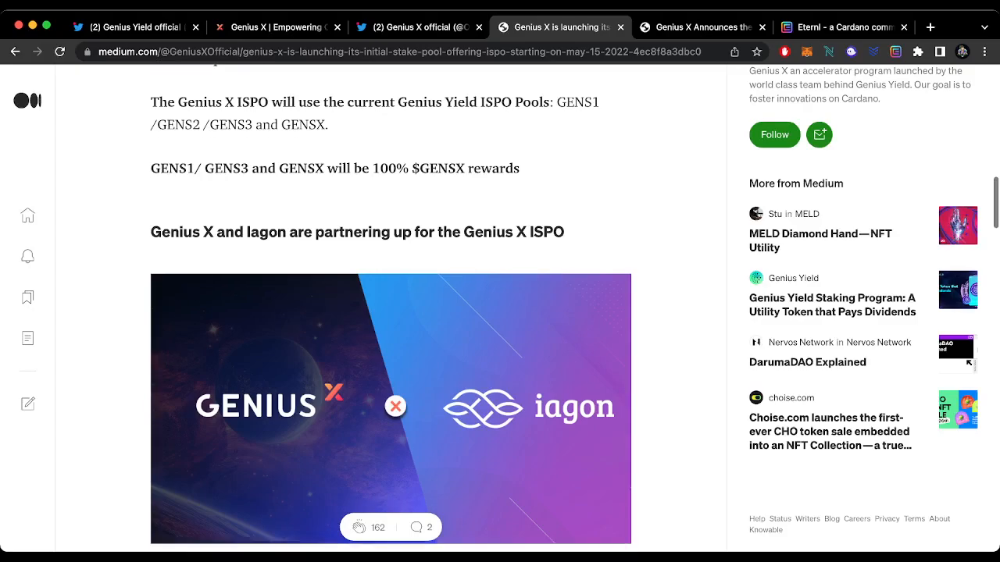
scroll(down, 3)
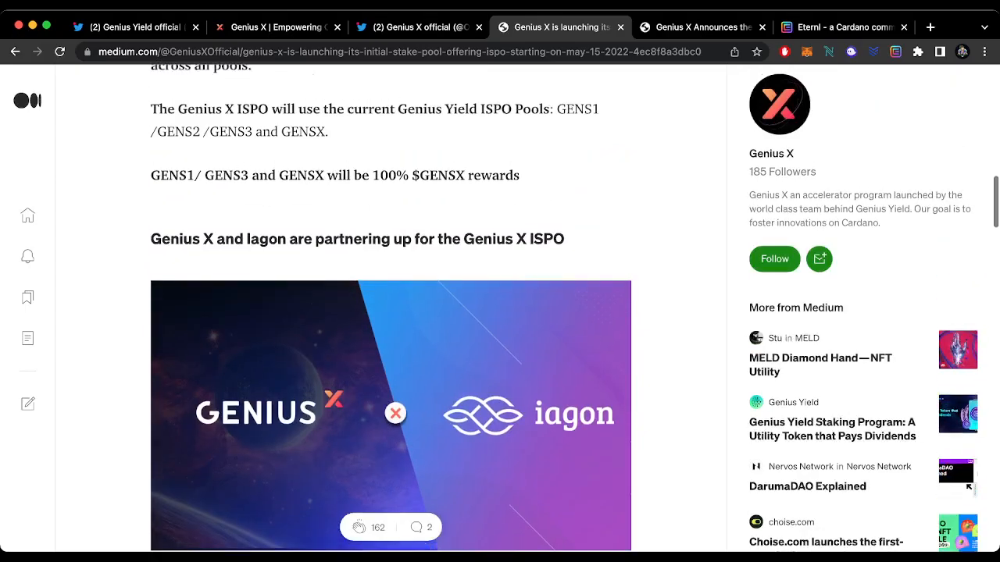
scroll(down, 3)
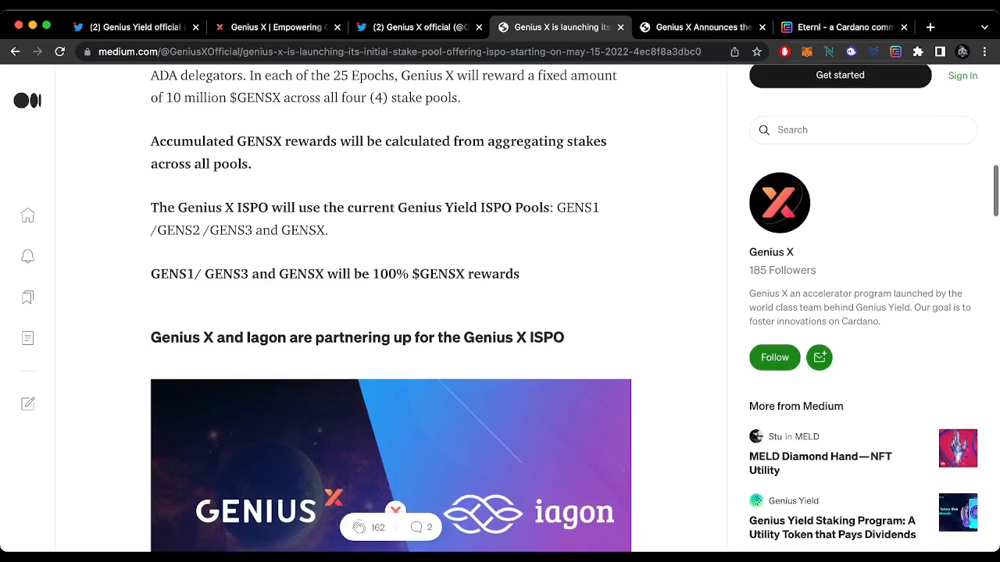
View the Eternl staking page's Genius Yield X delegation and scroll to the Filter Pools section.
click(844, 27)
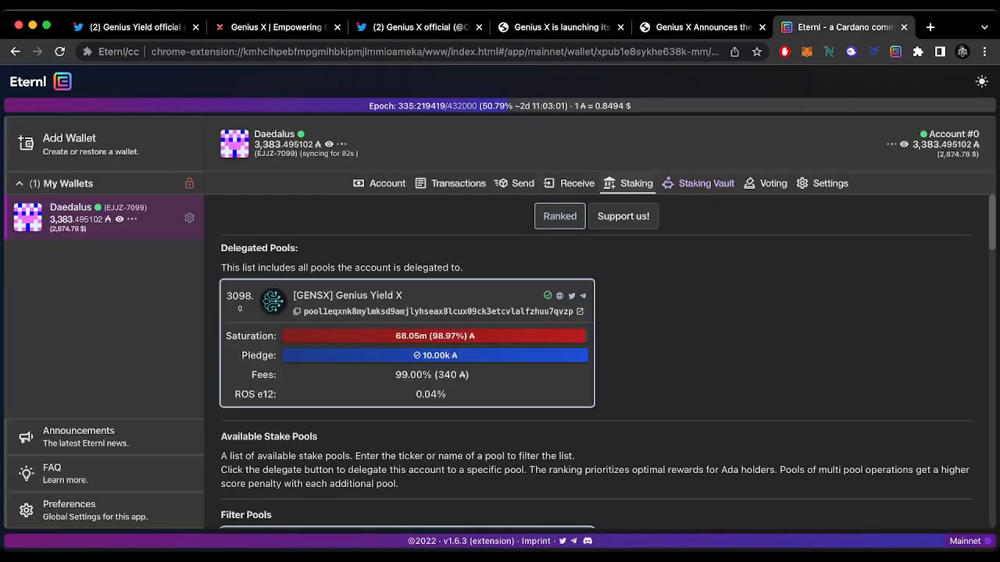
scroll(down, 3)
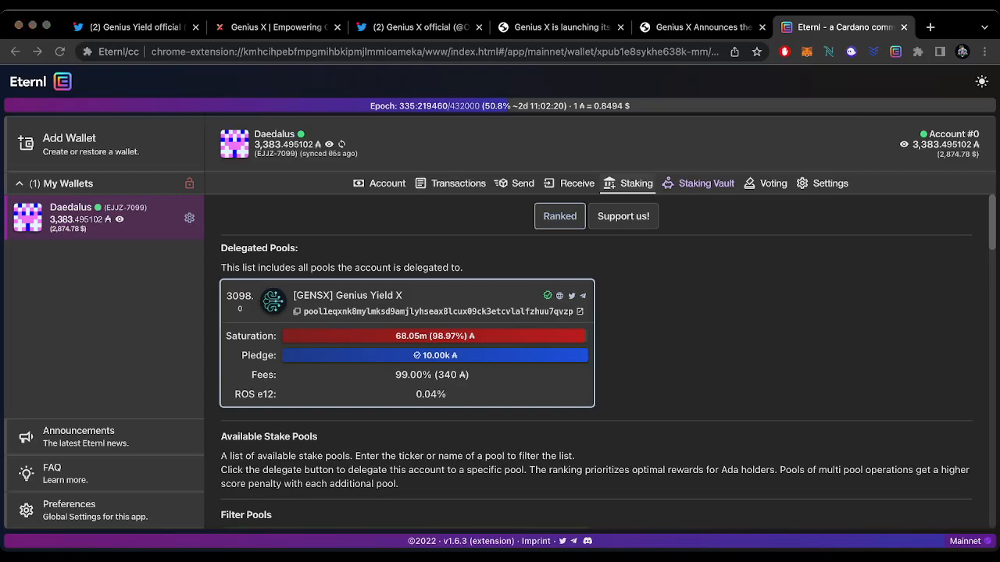
scroll(down, 3)
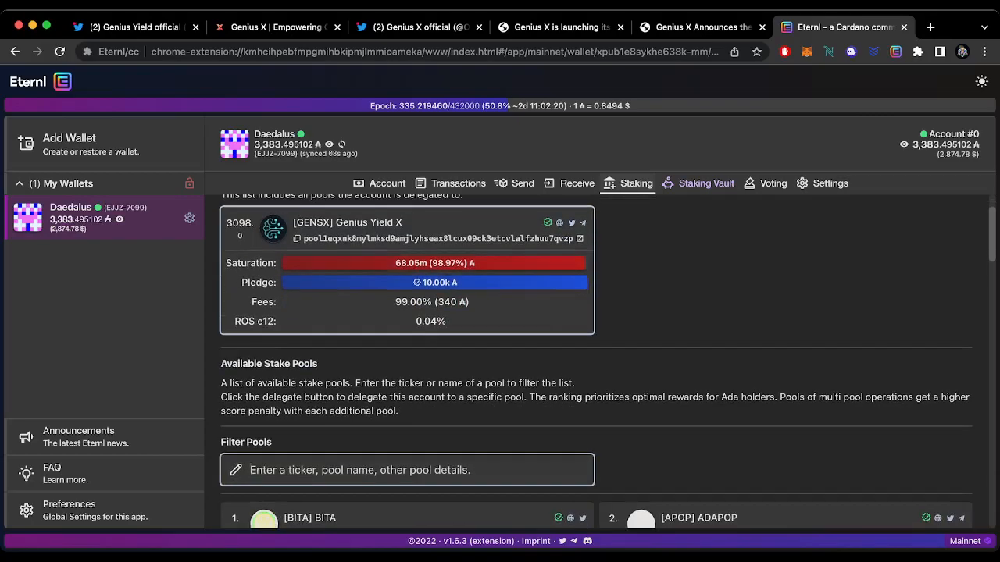
scroll(down, 3)
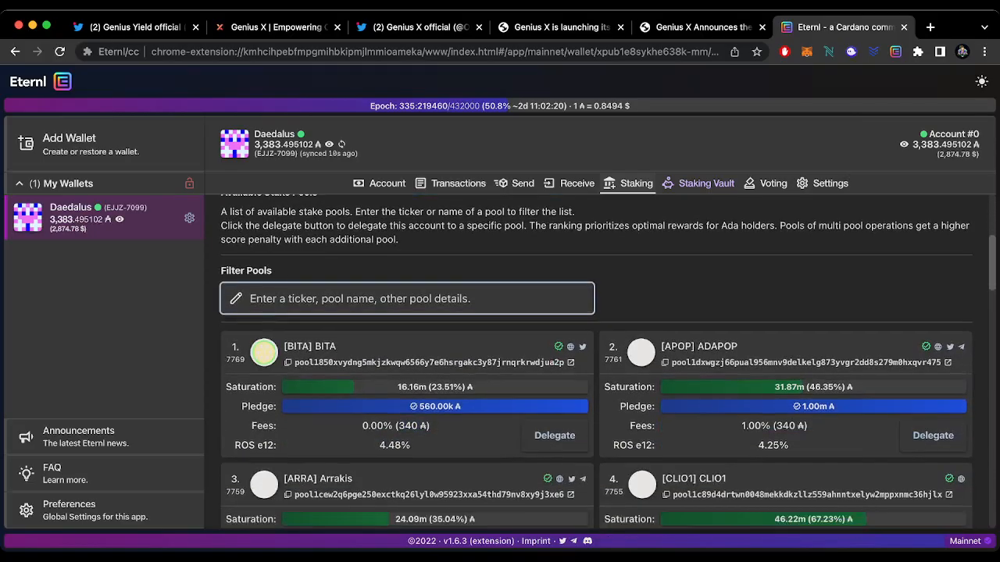
Filter the Eternl pool list by GENS1, GENSX, then GENS2, then return to the Medium ISPO article.
text(G)
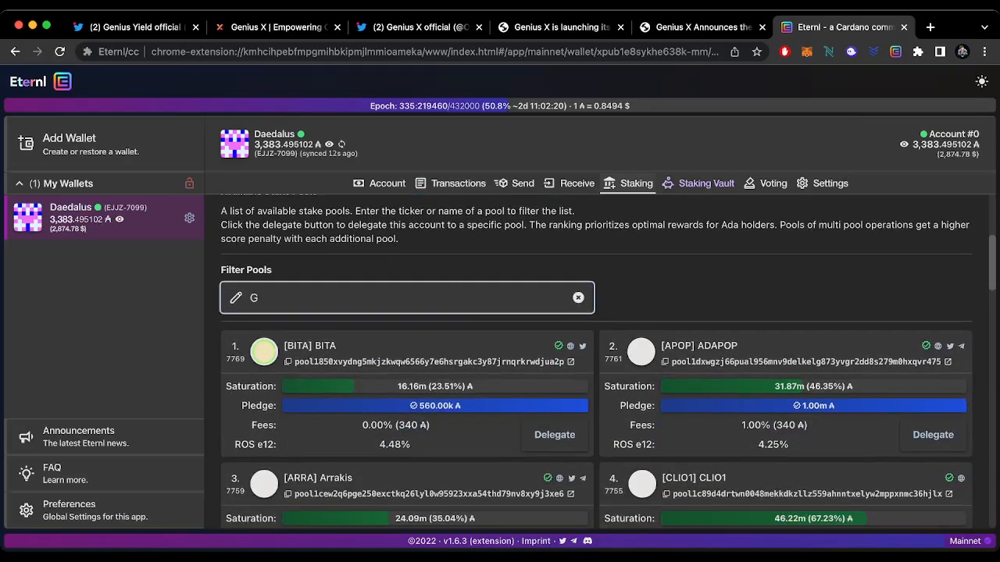
text(ENS1)
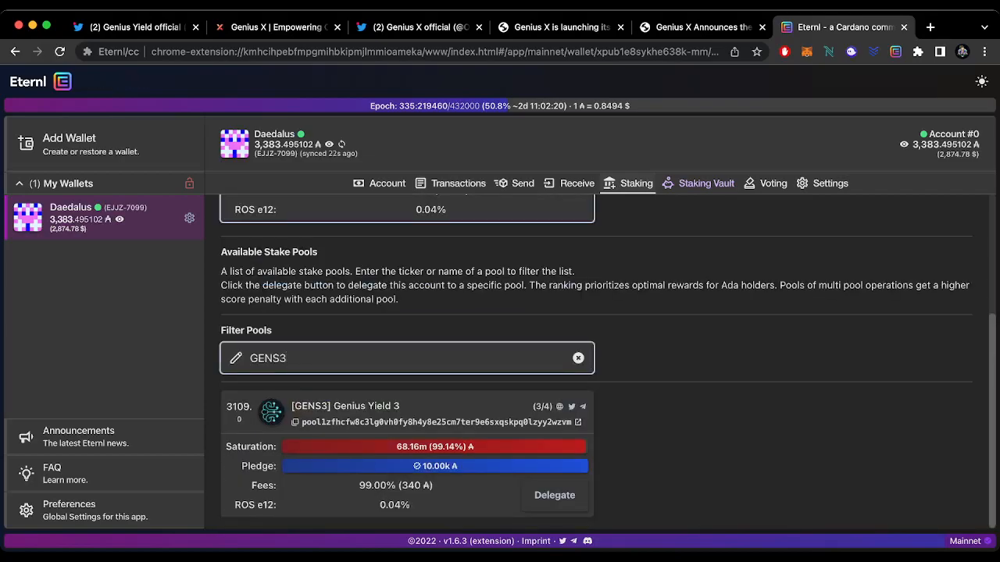
text(GENSX)
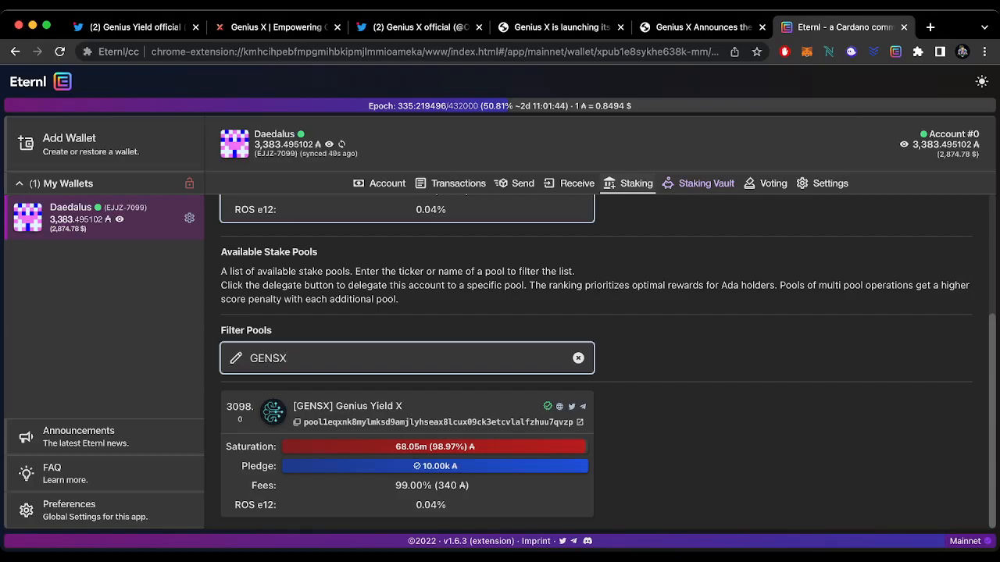
text(GENS2)
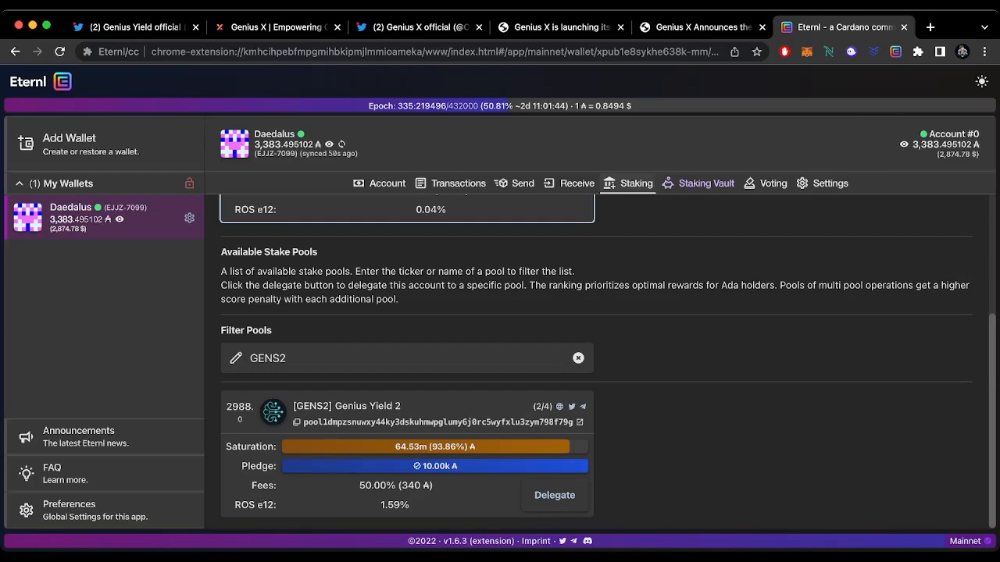
click(706, 182)
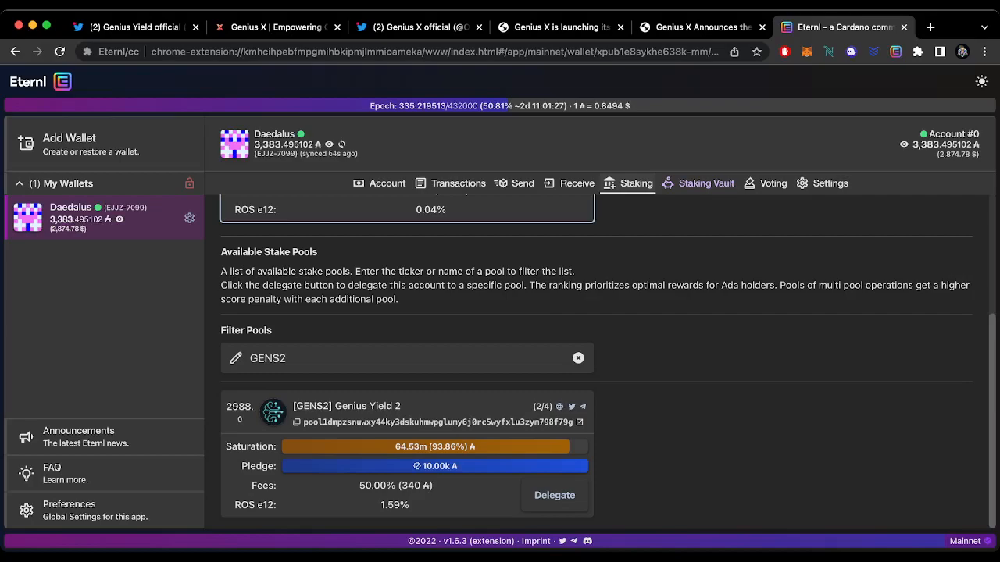
click(559, 26)
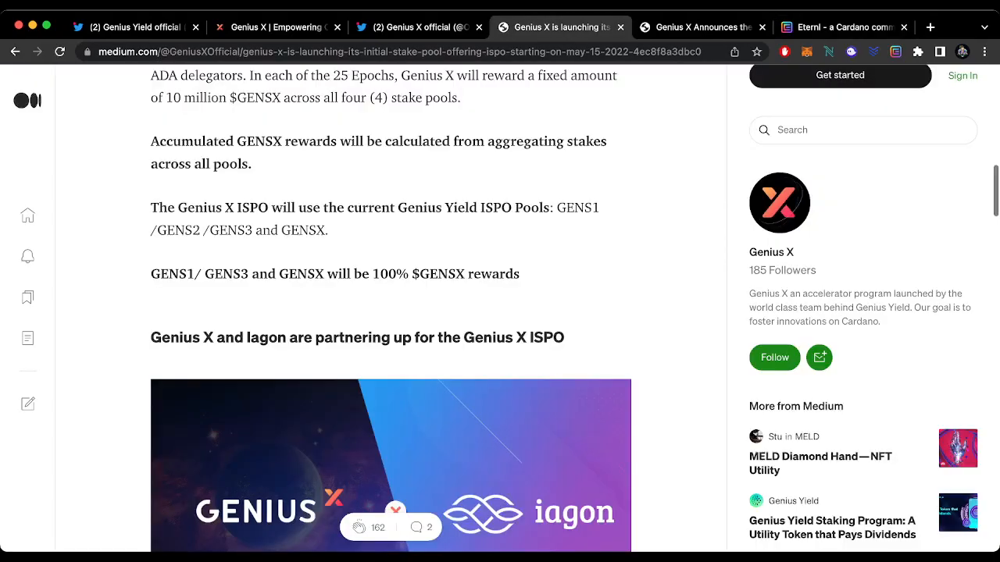
scroll(down, 3)
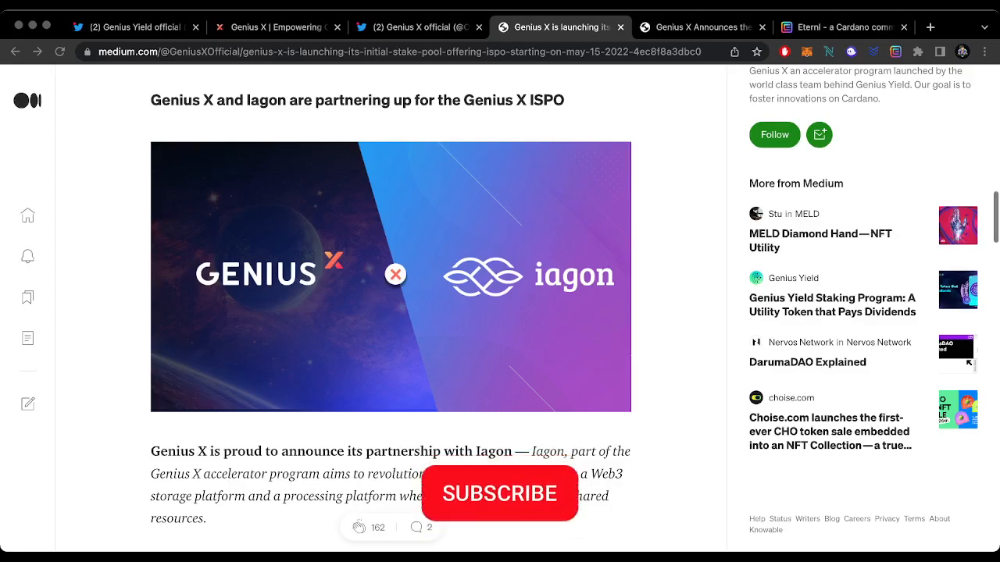
click(500, 493)
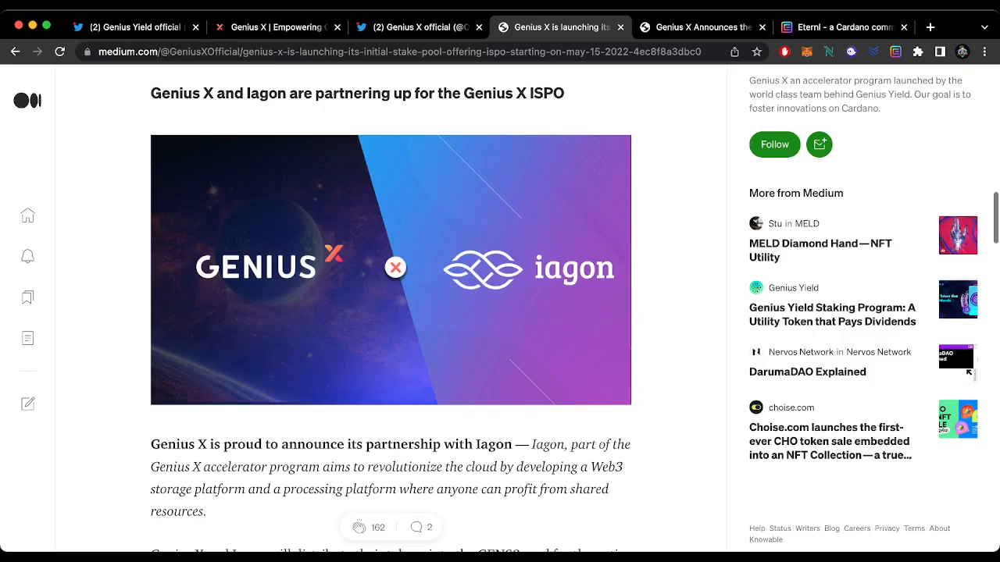
scroll(down, 3)
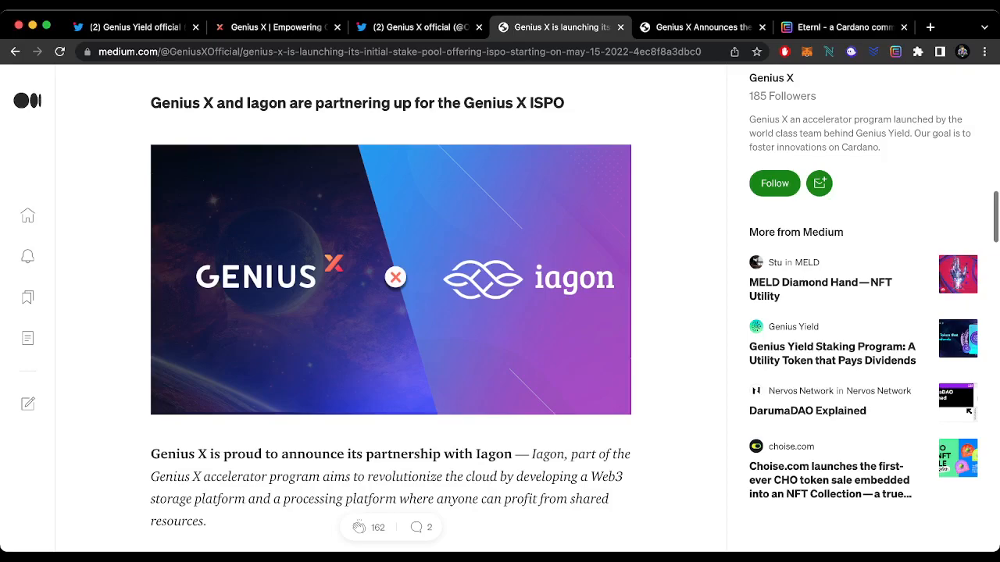
scroll(down, 3)
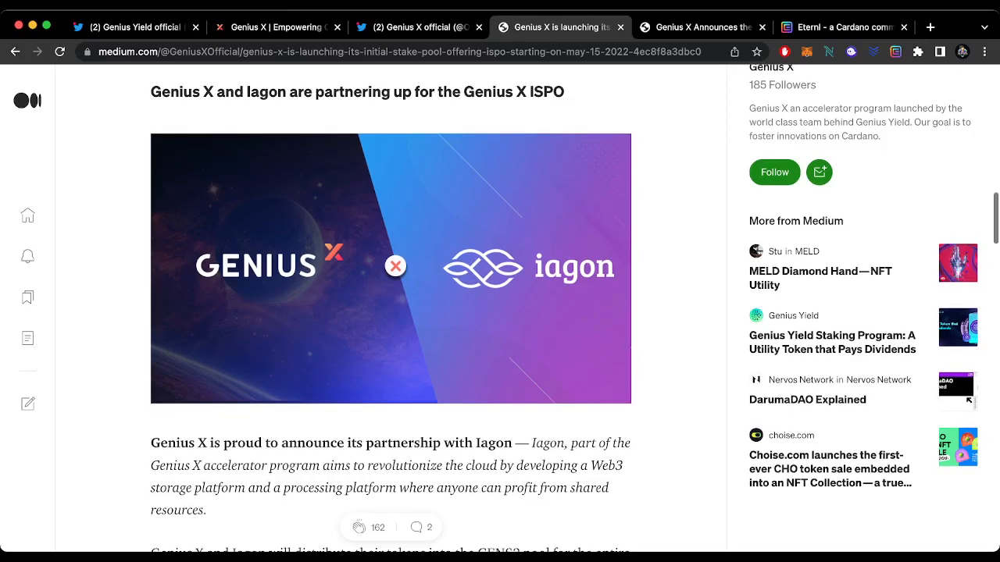
scroll(down, 3)
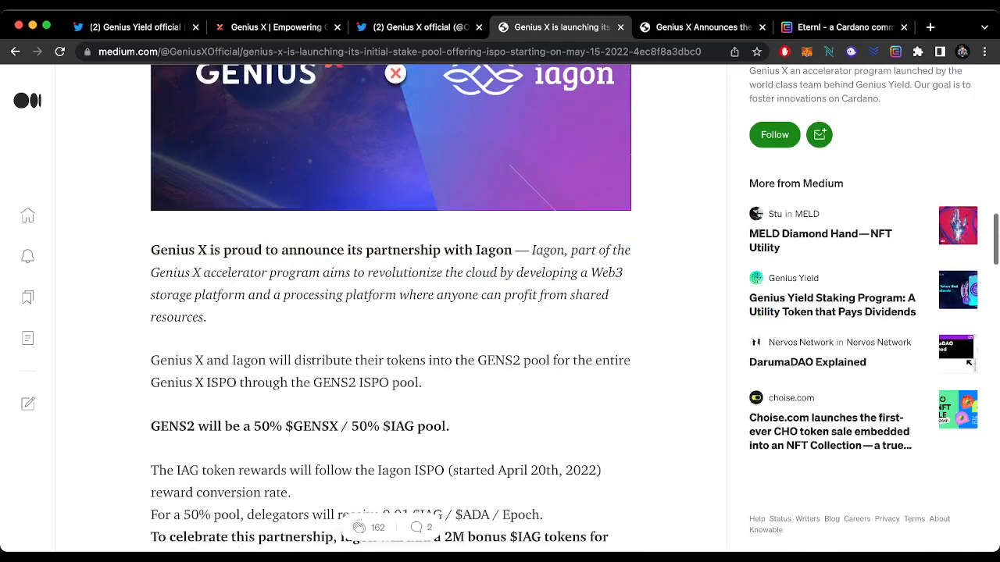
scroll(down, 3)
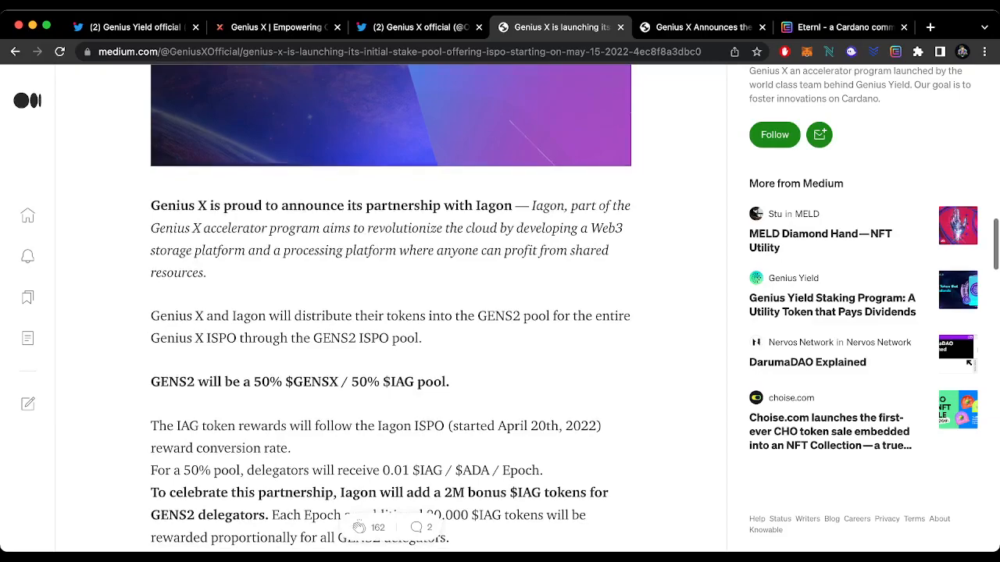
scroll(down, 3)
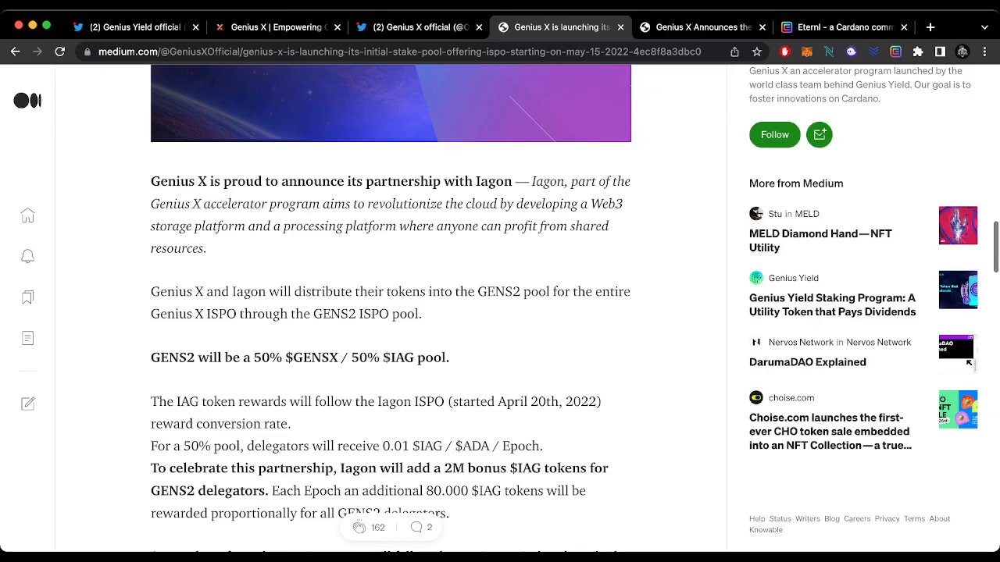
scroll(down, 3)
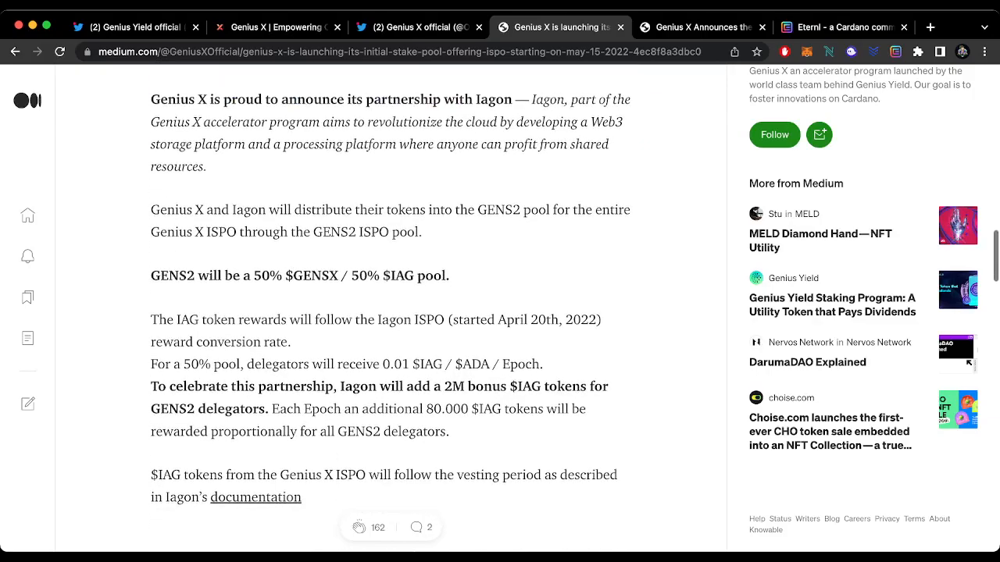
scroll(down, 3)
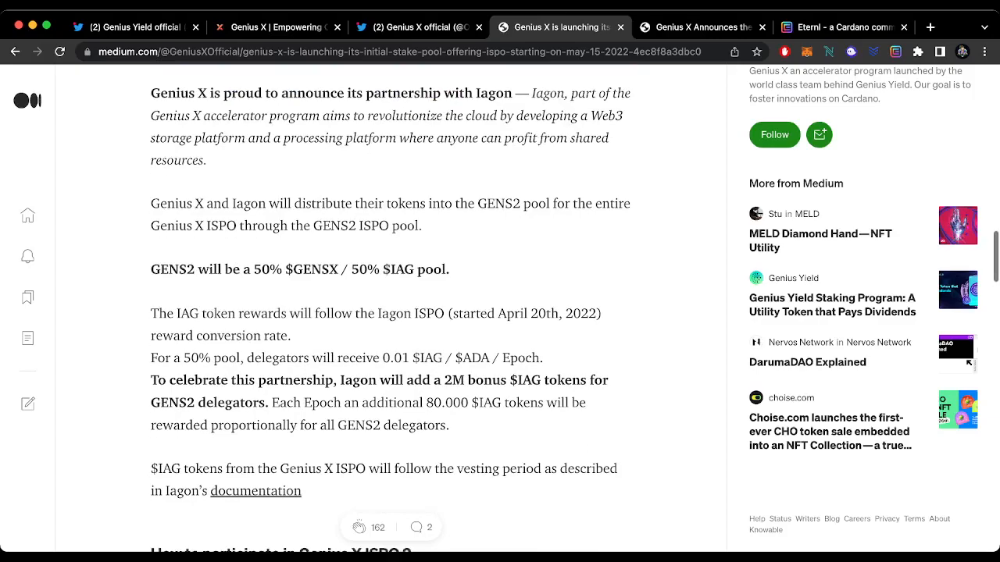
scroll(down, 3)
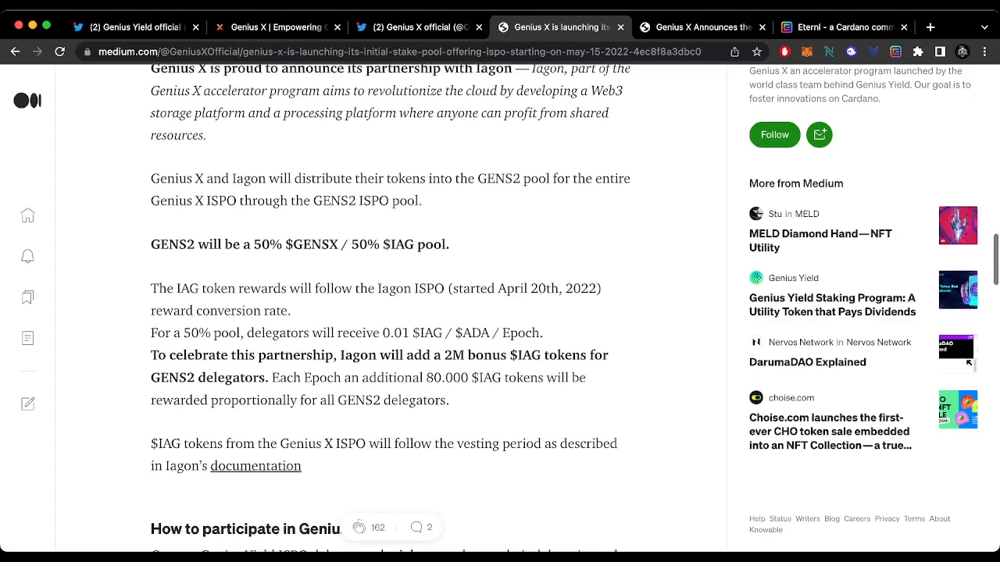
scroll(down, 3)
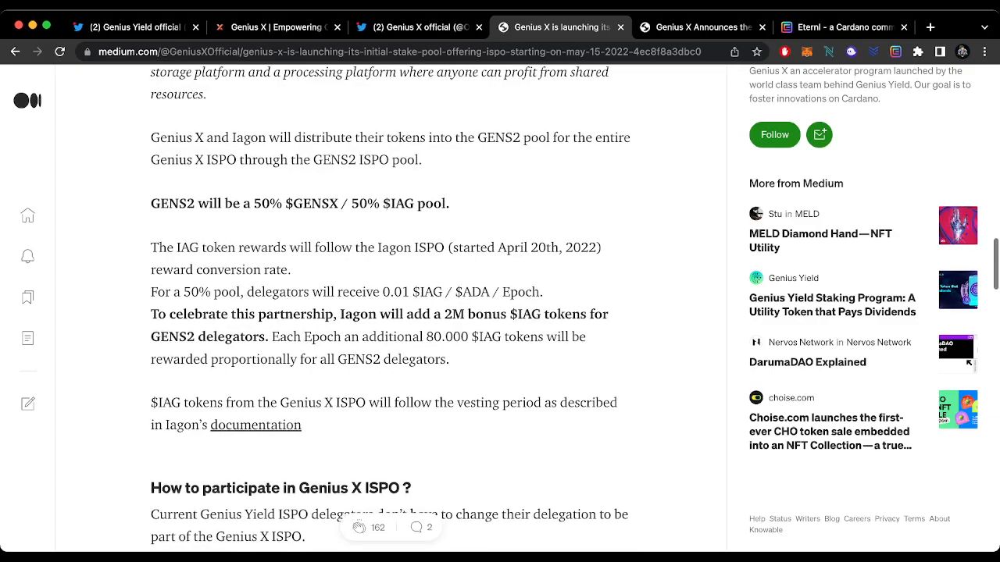
scroll(down, 3)
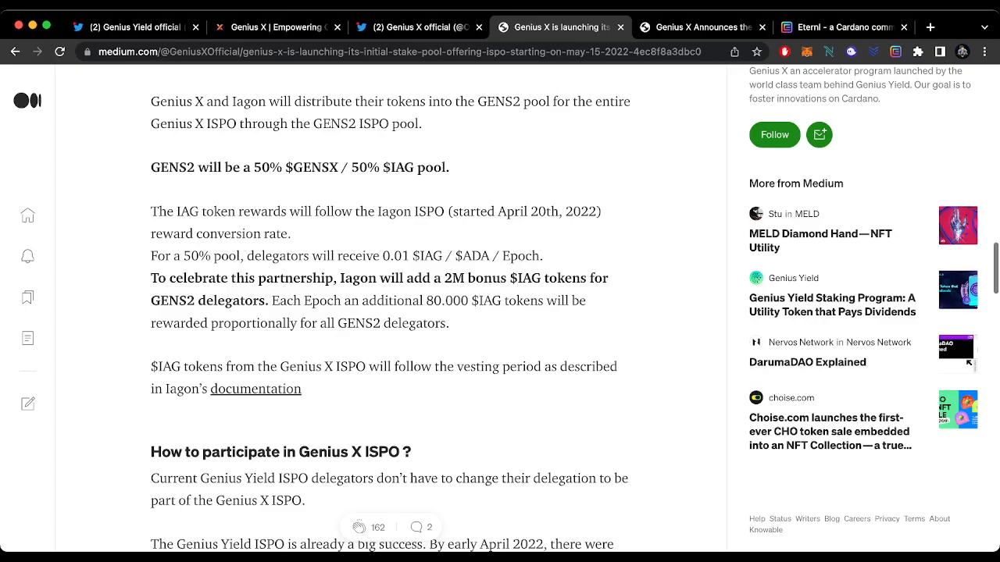
scroll(down, 3)
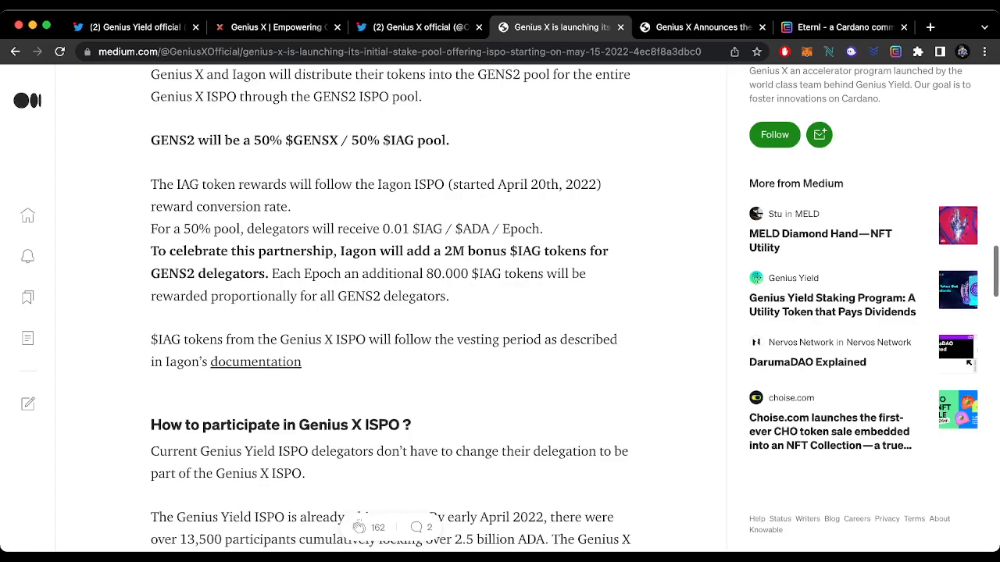
scroll(down, 3)
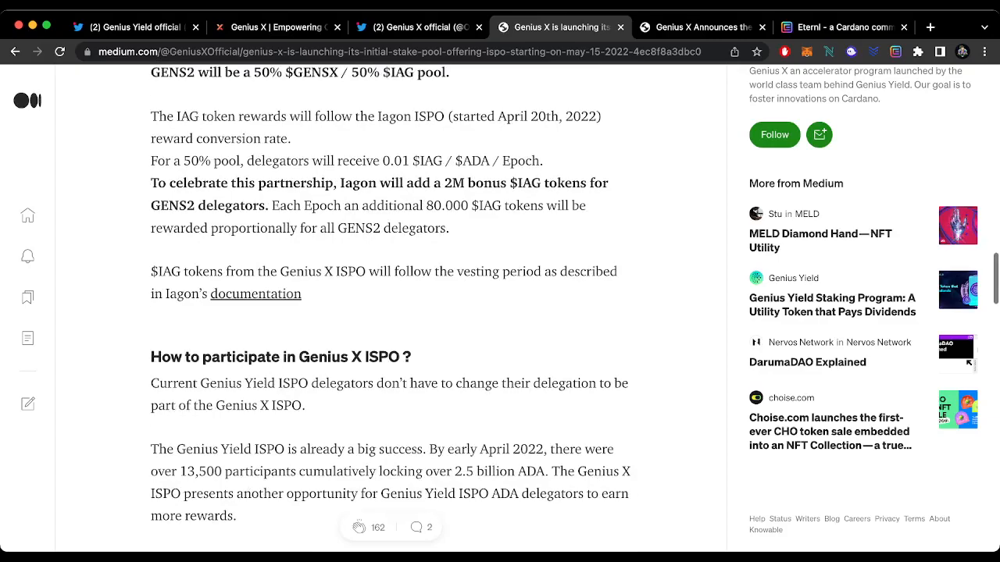
scroll(down, 3)
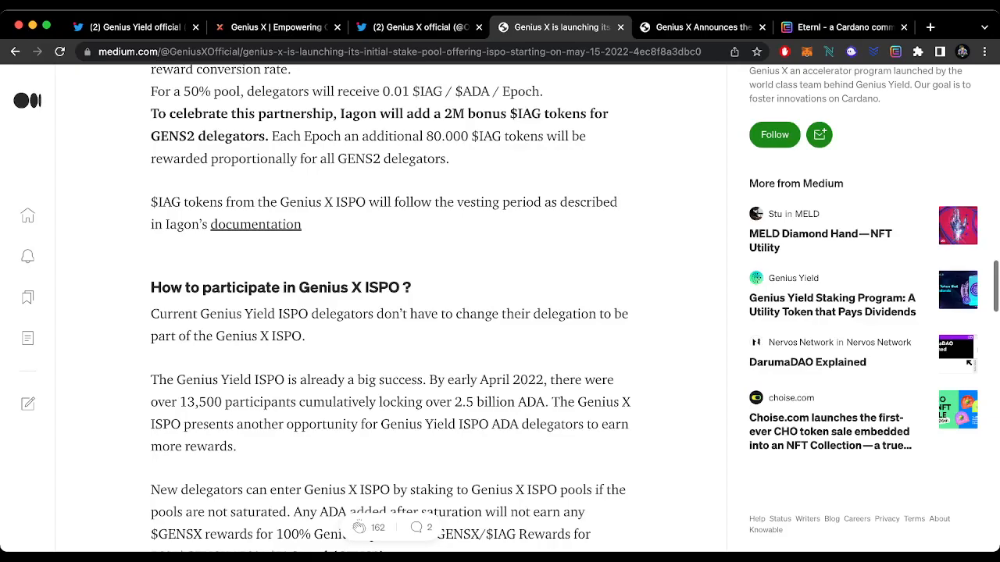
scroll(down, 3)
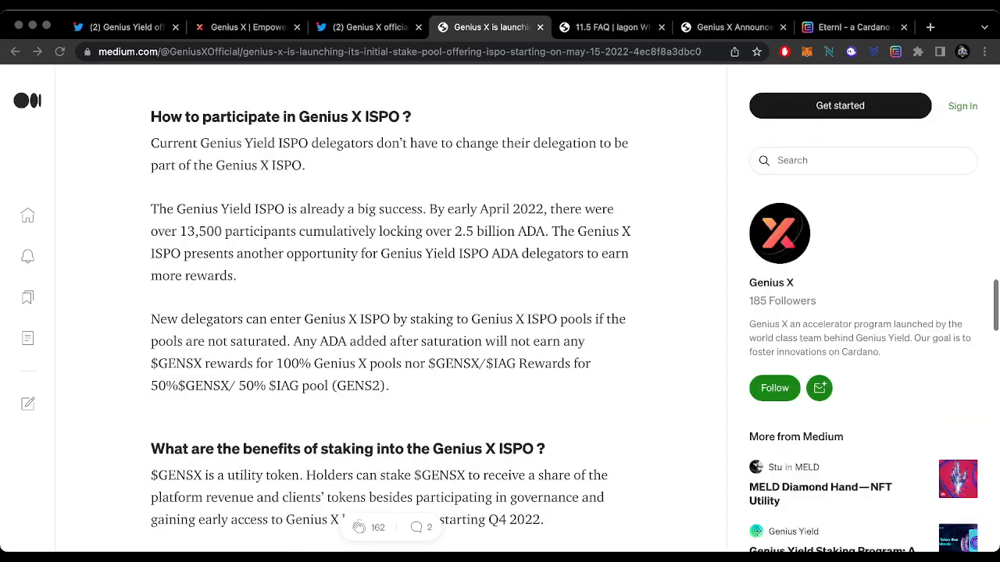
scroll(up, 3)
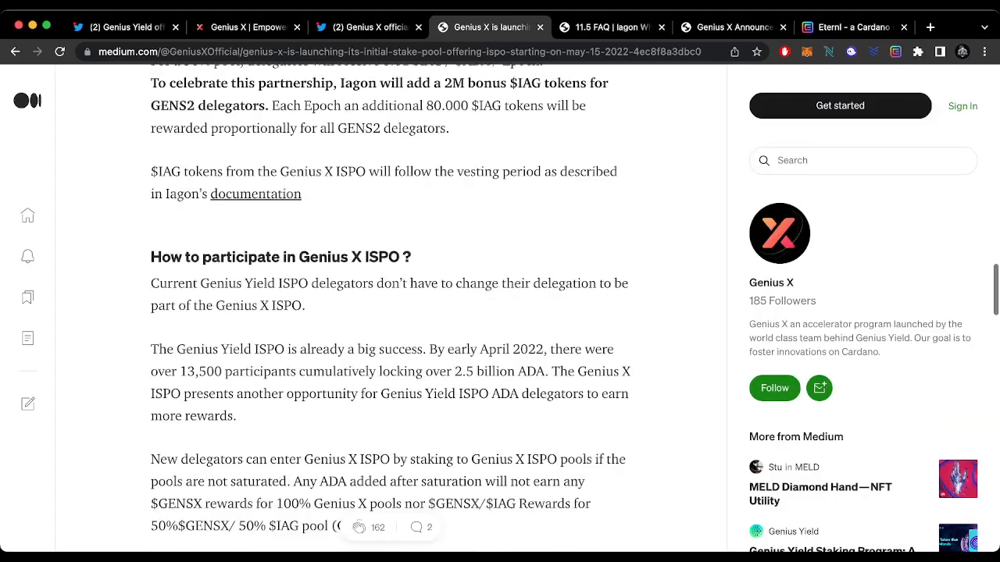
Bring up the Iagon Whitepaper ISPO FAQ covering start and end dates and the IAG1 pool.
click(610, 26)
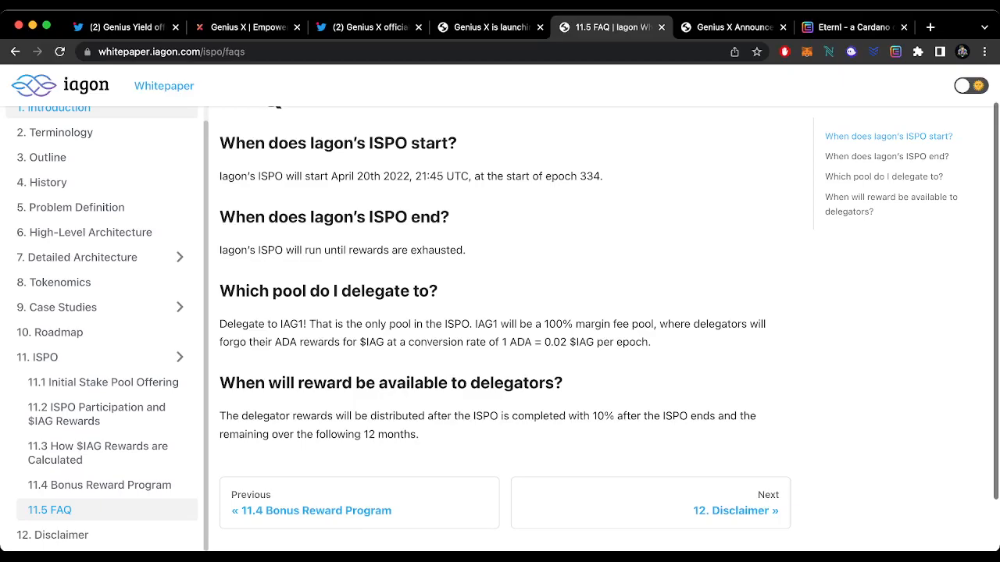
Return to the Genius X ISPO article and read into the staking benefits and three Utility NFT categories.
click(487, 25)
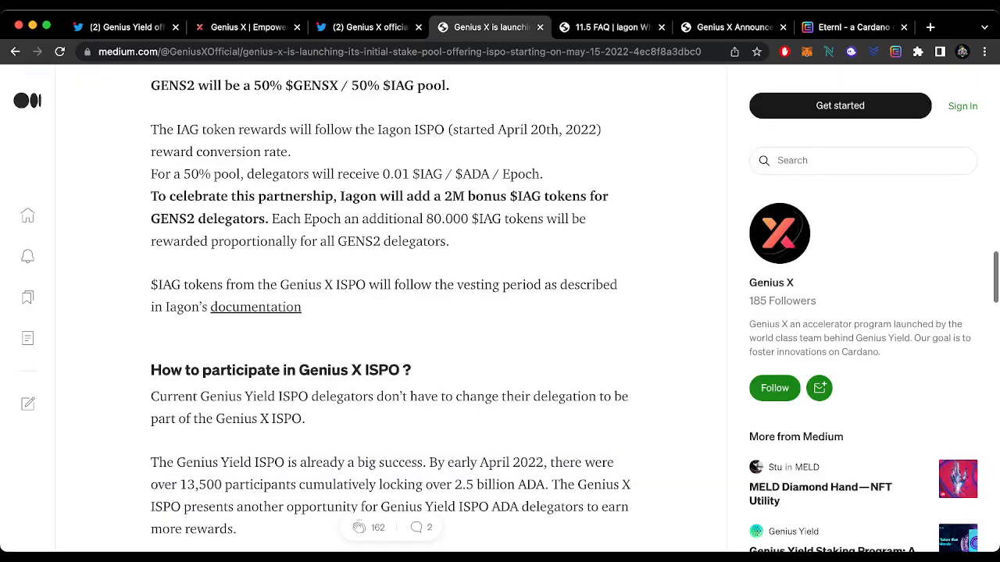
scroll(down, 3)
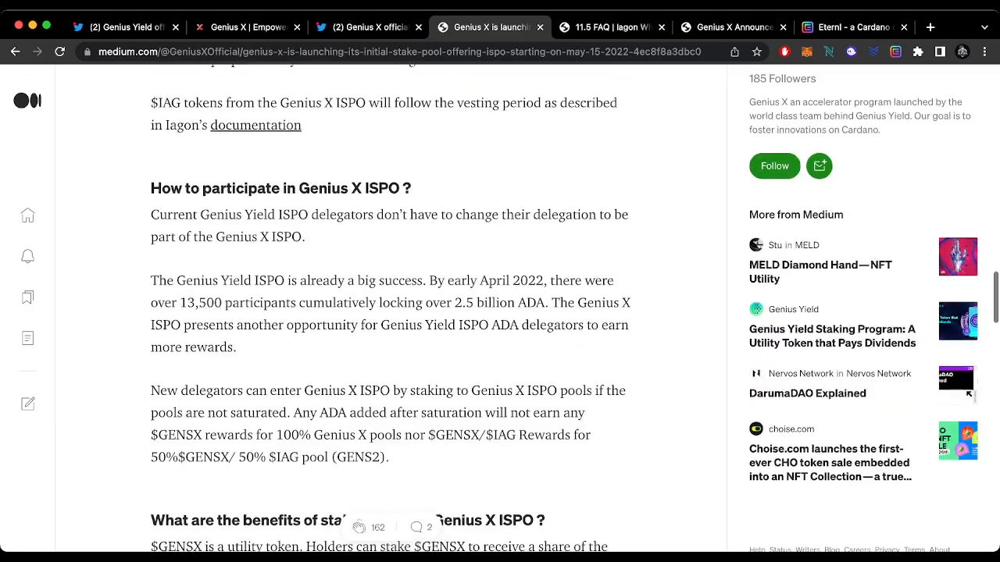
scroll(down, 3)
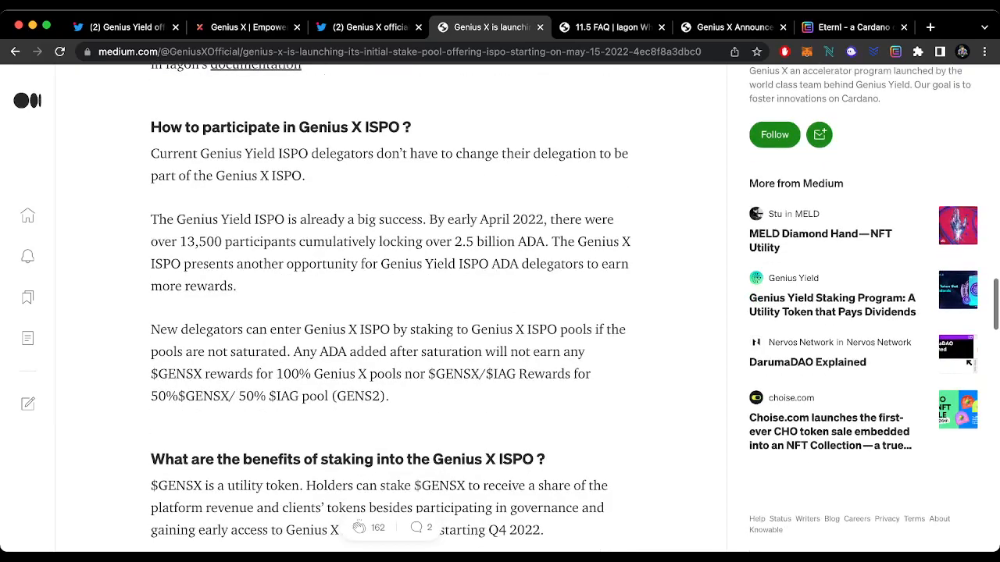
scroll(down, 3)
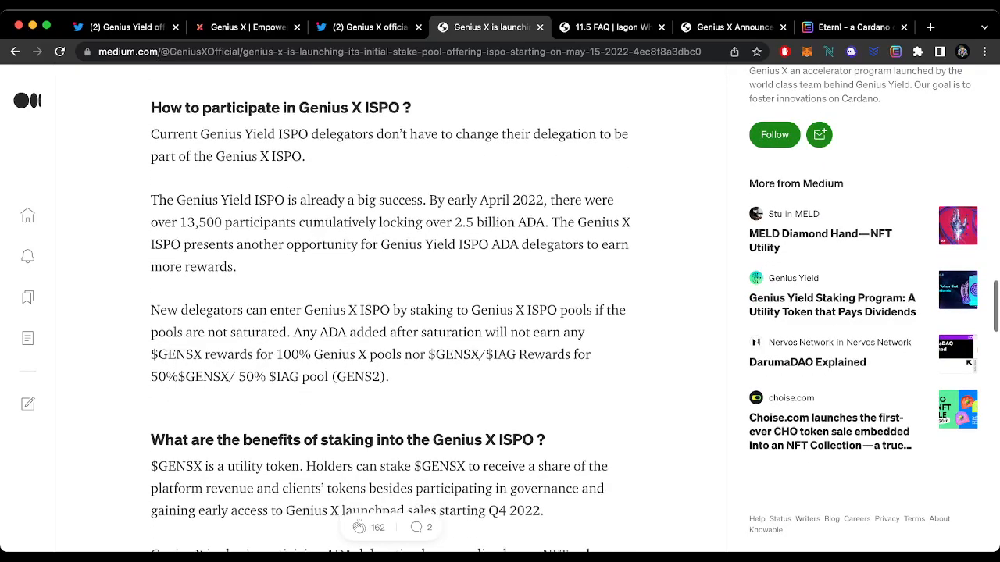
scroll(down, 3)
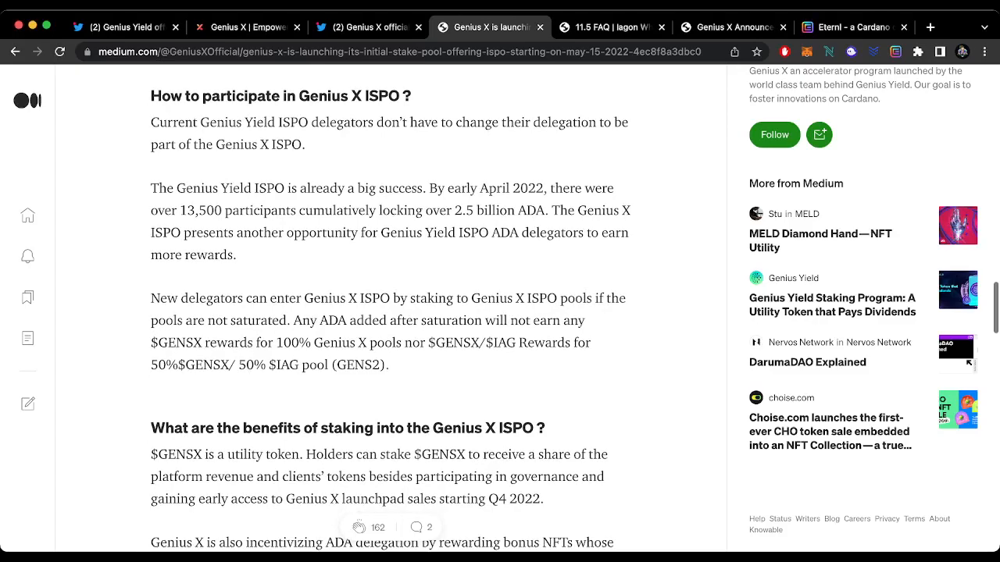
scroll(down, 3)
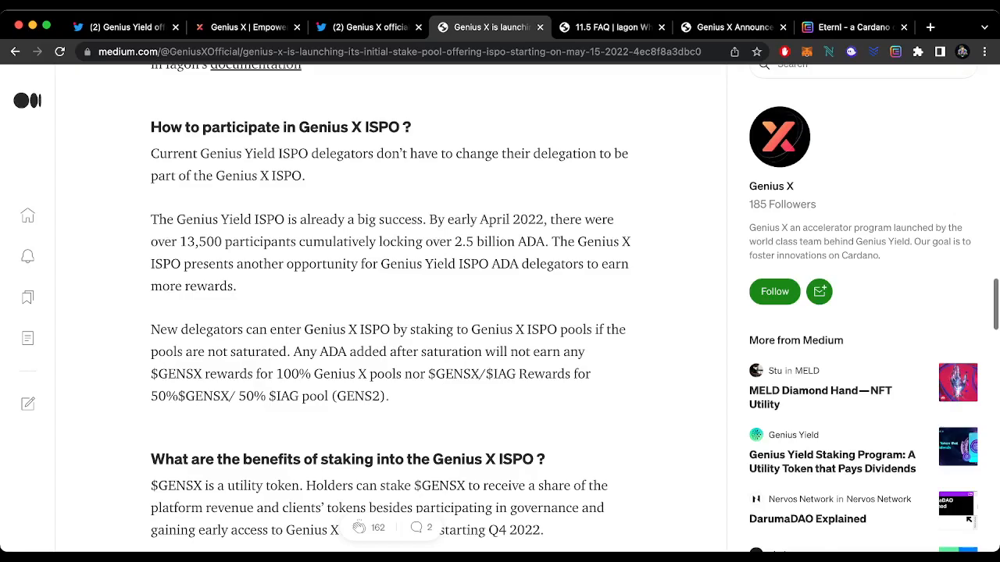
scroll(down, 3)
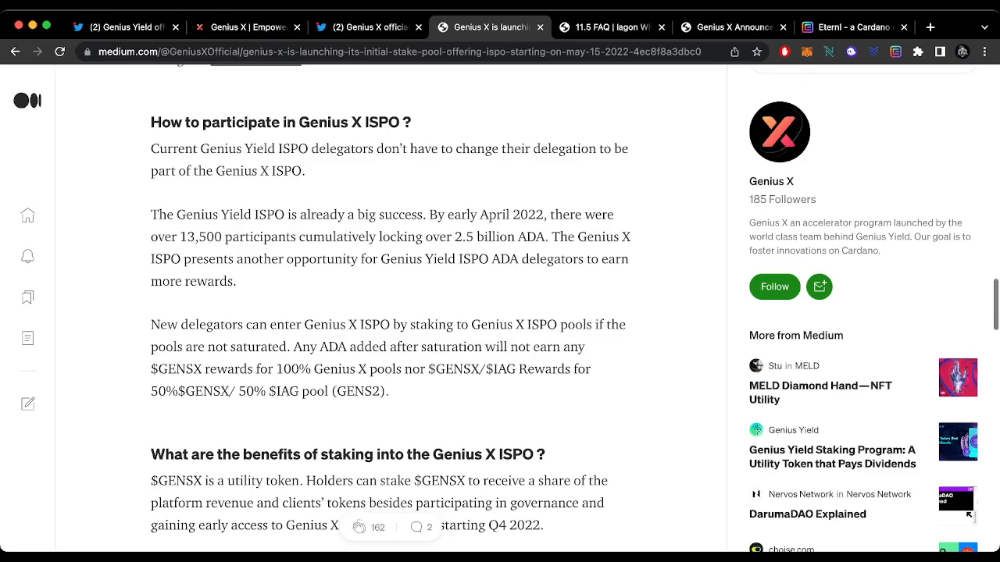
scroll(down, 3)
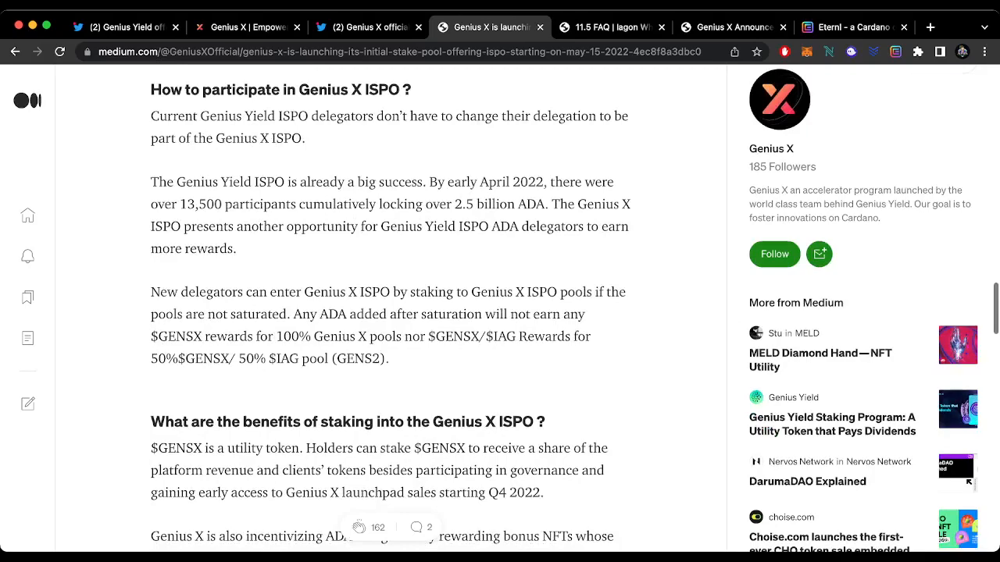
scroll(down, 3)
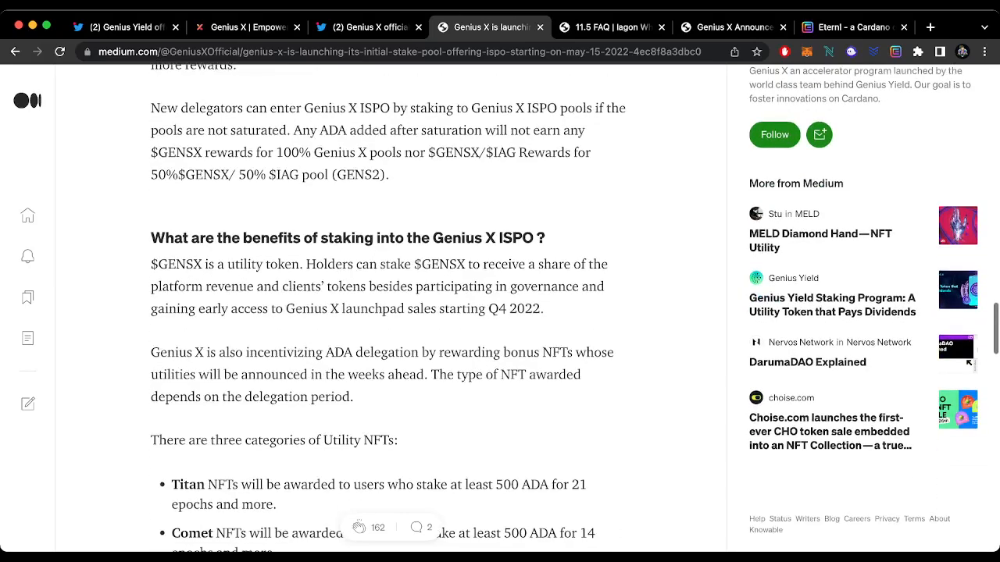
Read through the Utility NFT tiers, then bring up the GENSX Utility Token and Tiered Staking Program article.
scroll(down, 3)
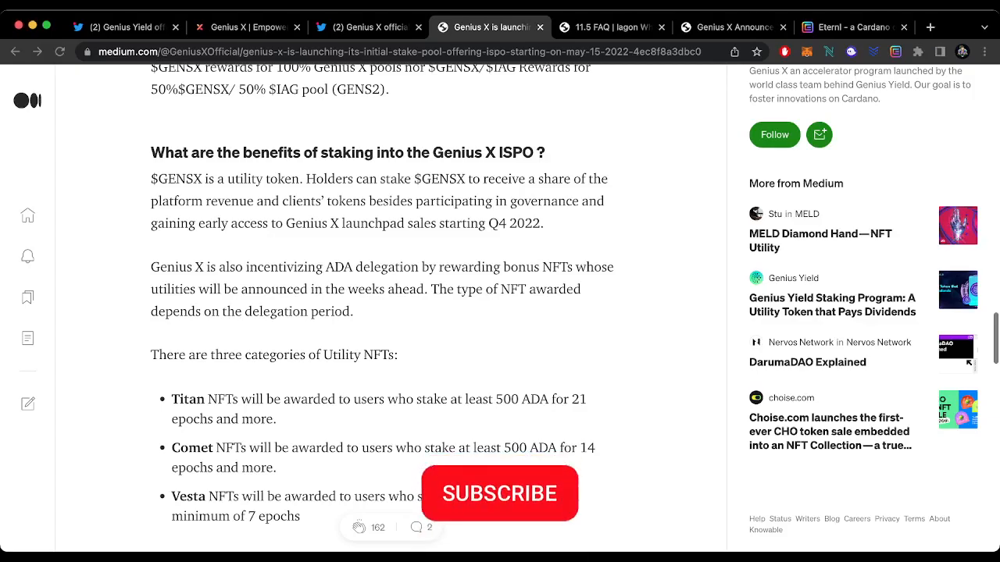
click(499, 493)
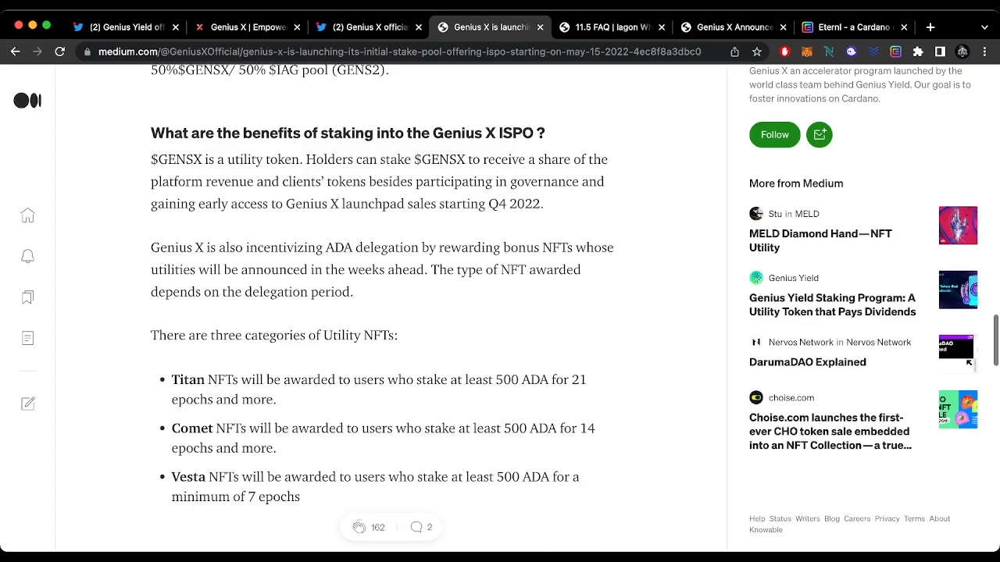
scroll(down, 3)
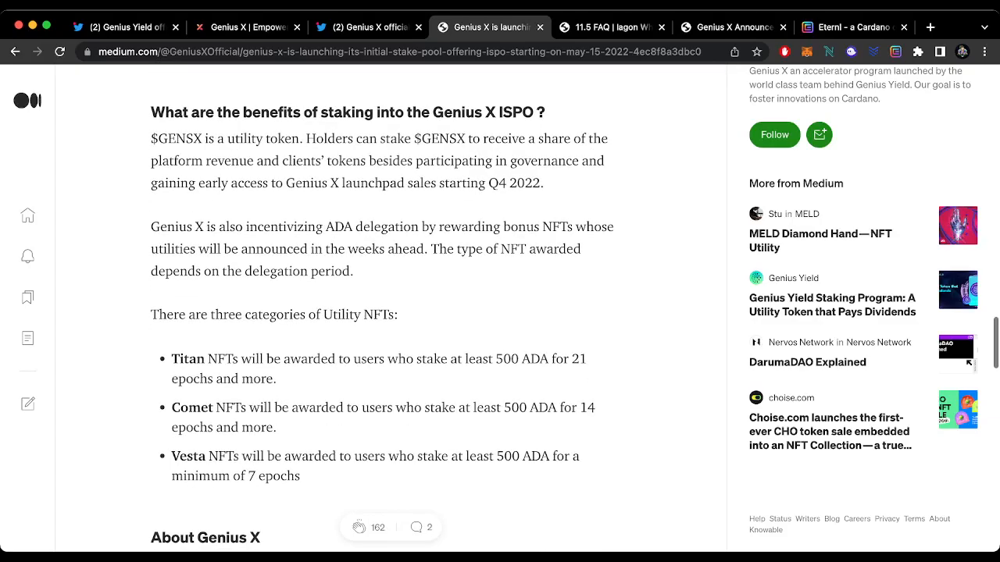
scroll(down, 3)
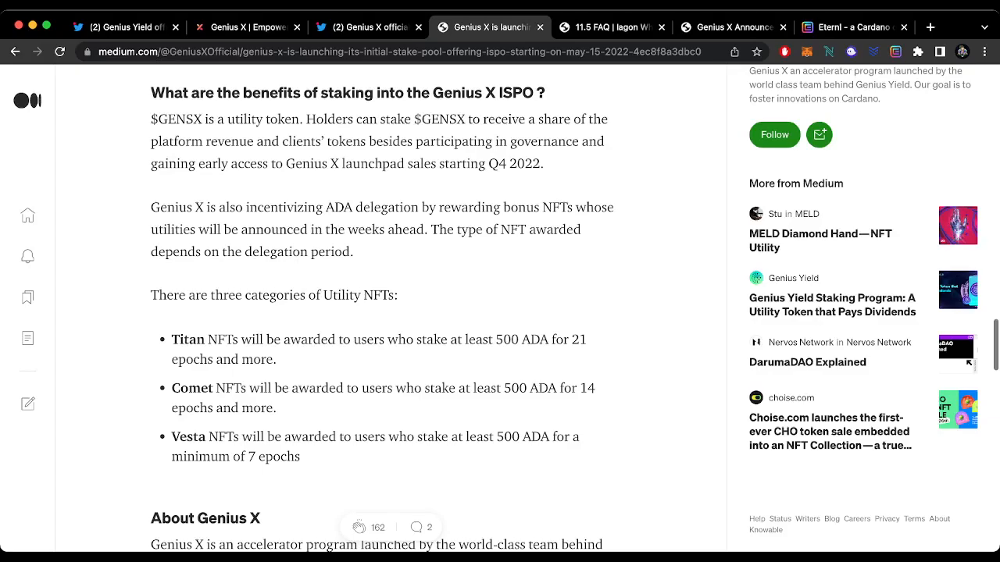
scroll(down, 3)
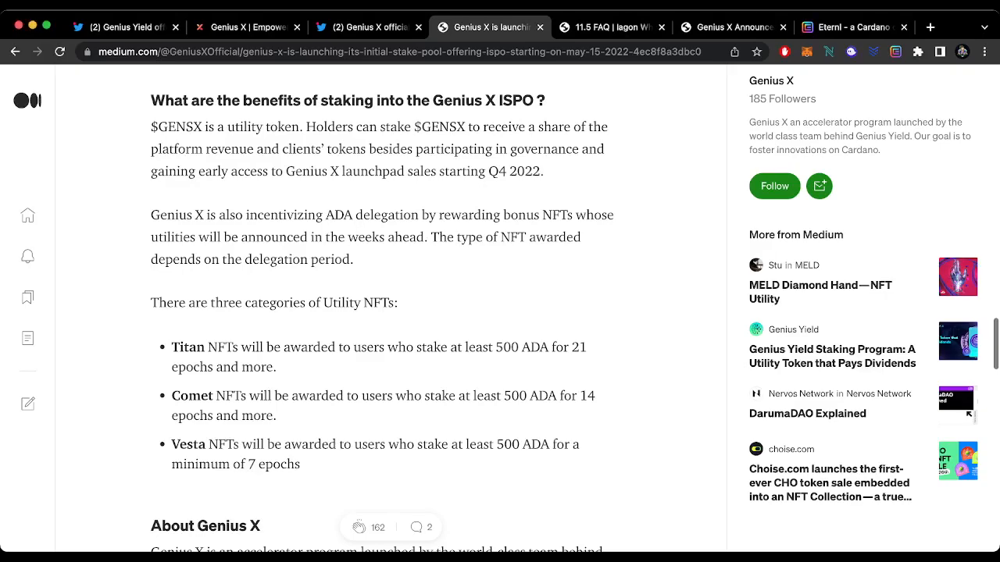
scroll(down, 3)
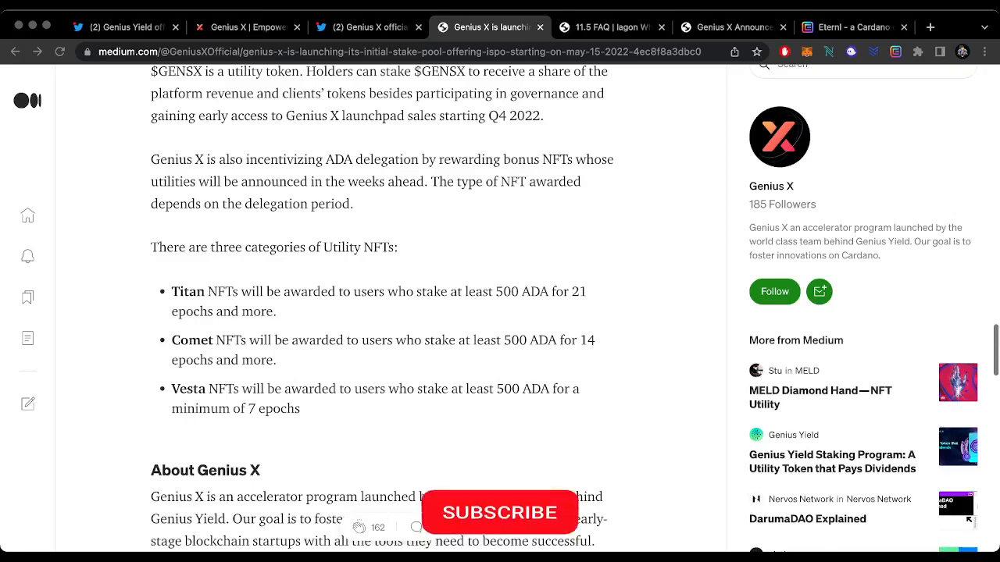
click(500, 512)
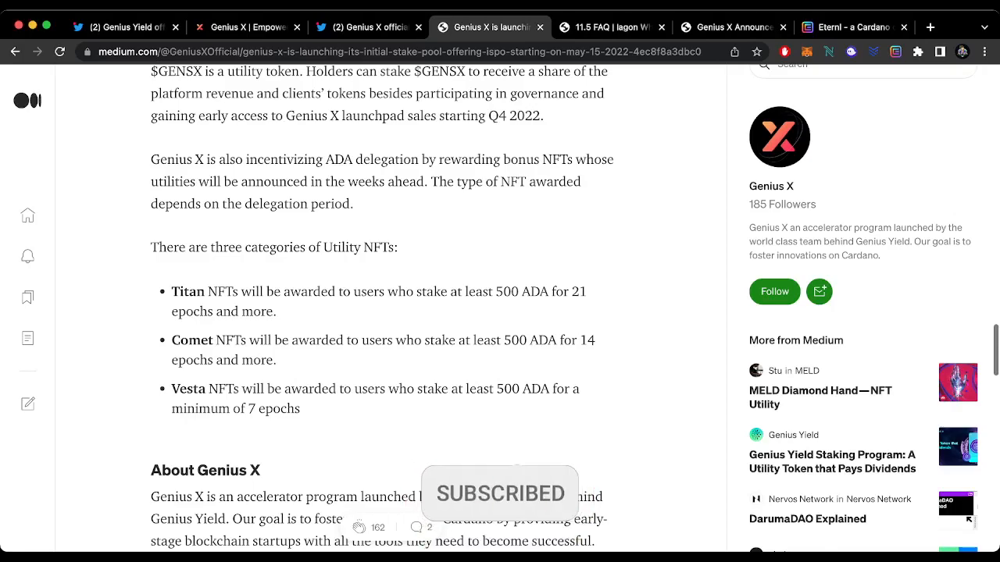
click(731, 27)
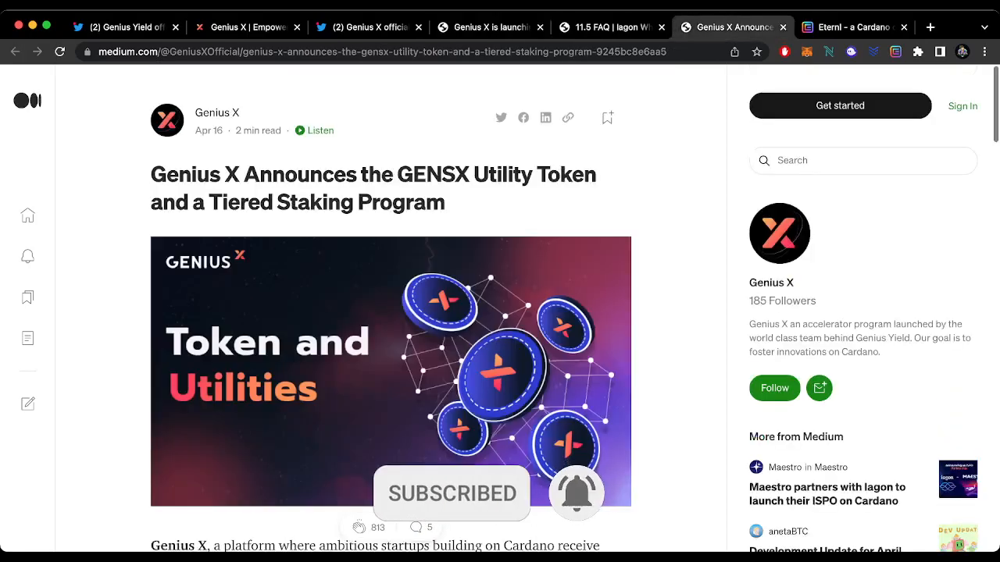